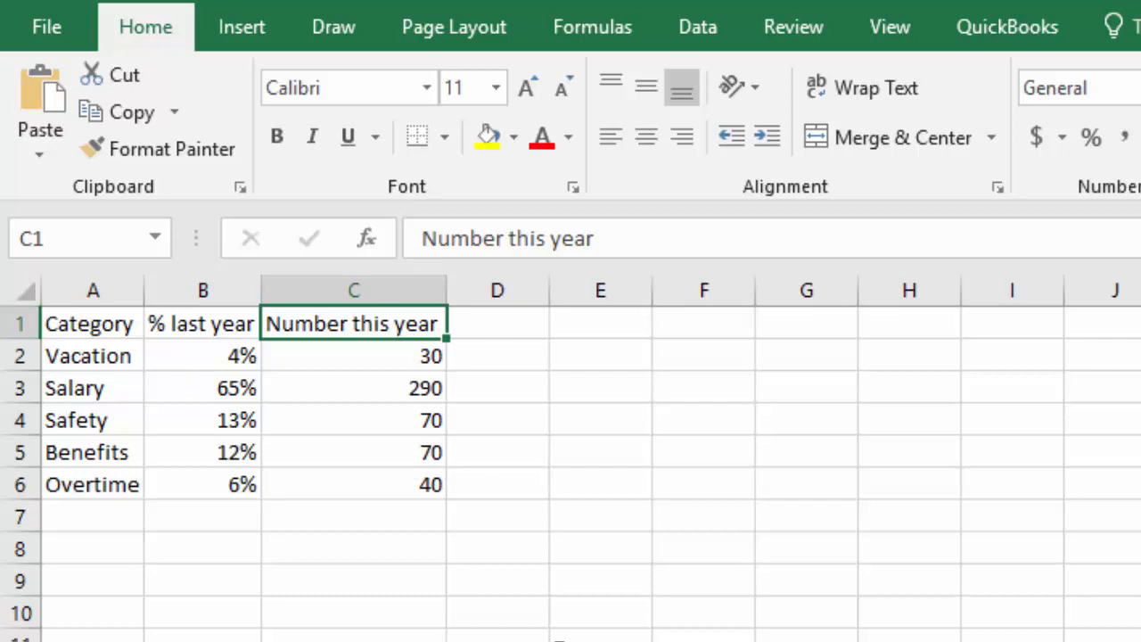
Step: Label C1 'Observed' and D1 'Expected', then select C8 for the observed total
text(Obs)
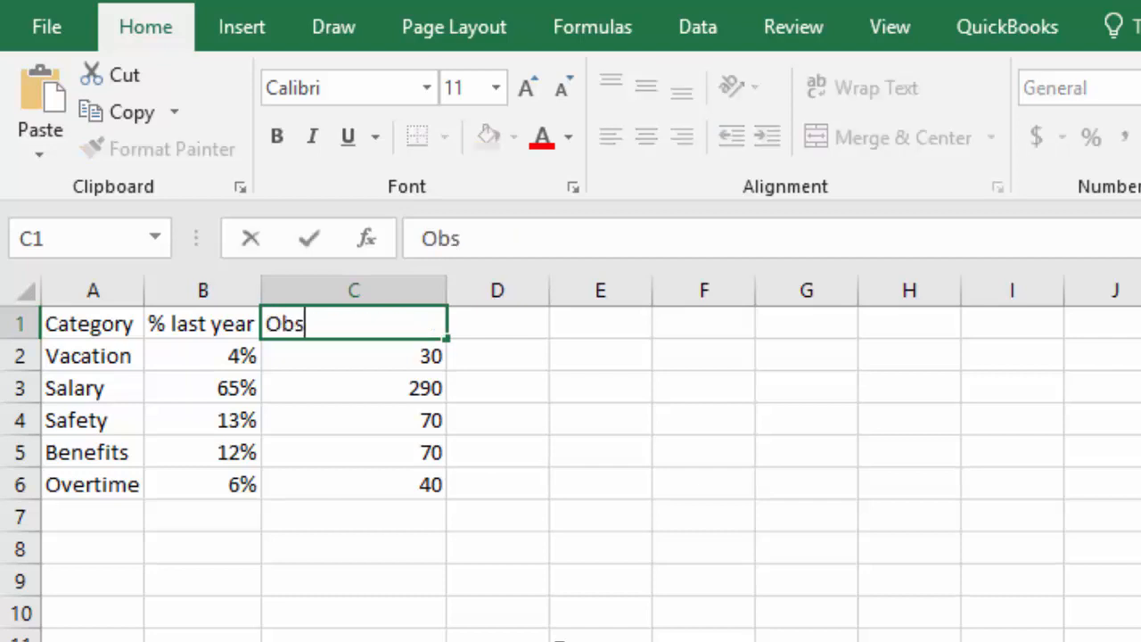
text(erved)
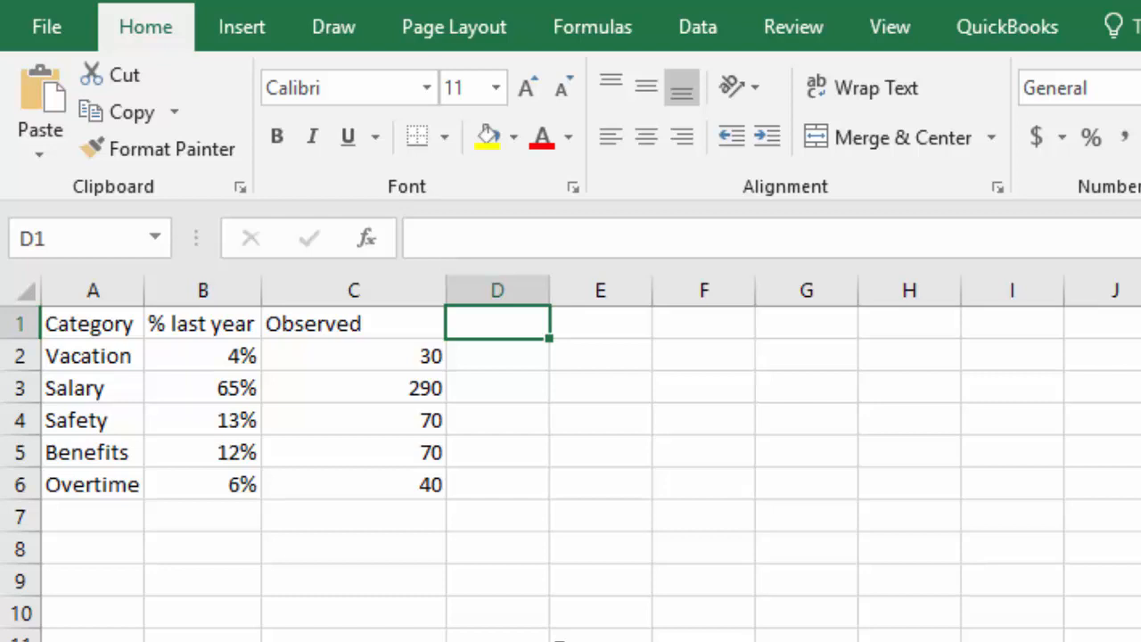
text(Expected)
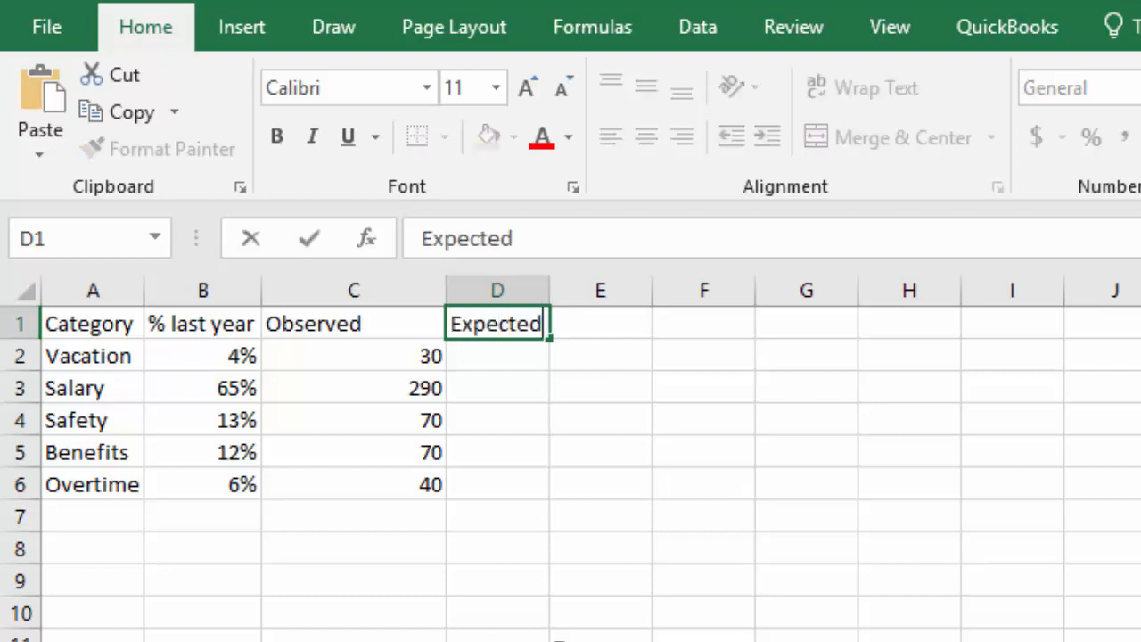
key(enter)
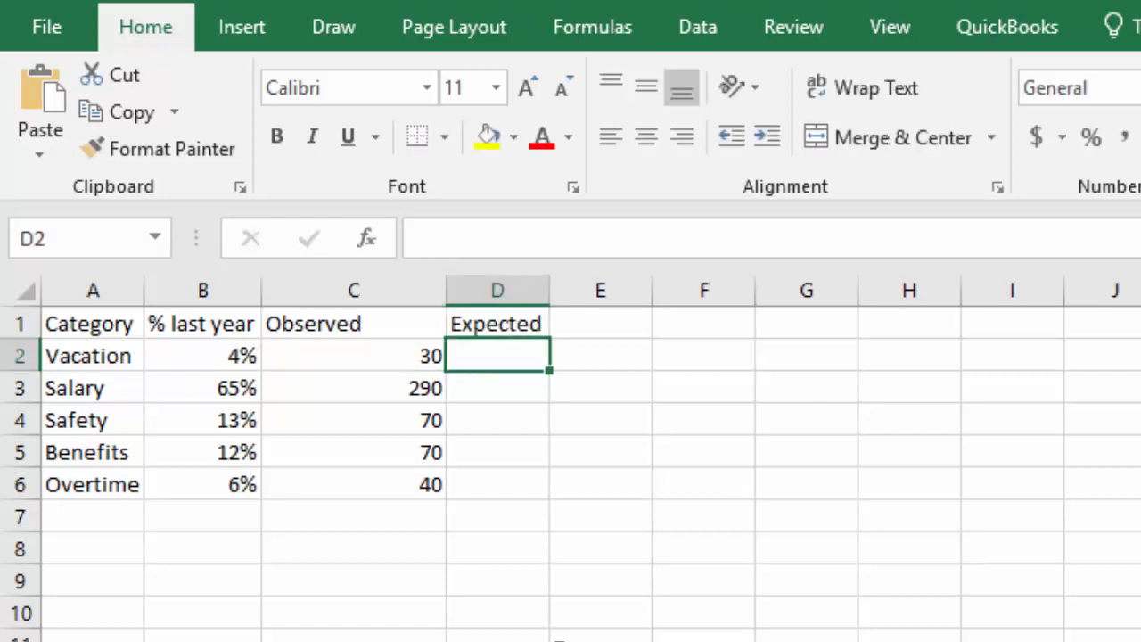
click(495, 517)
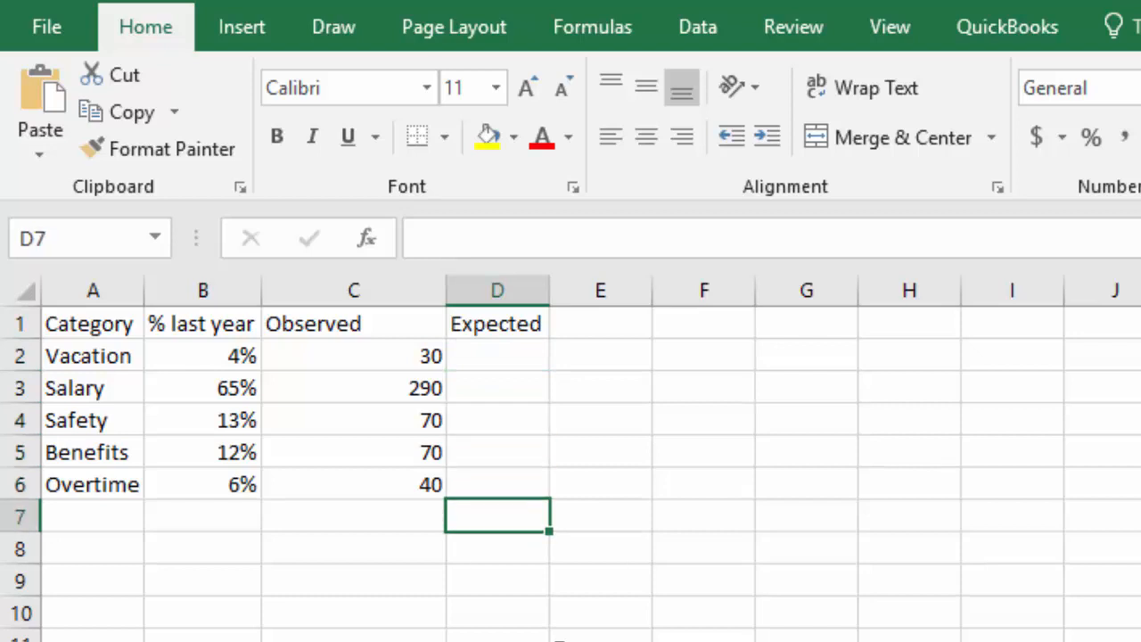
click(353, 549)
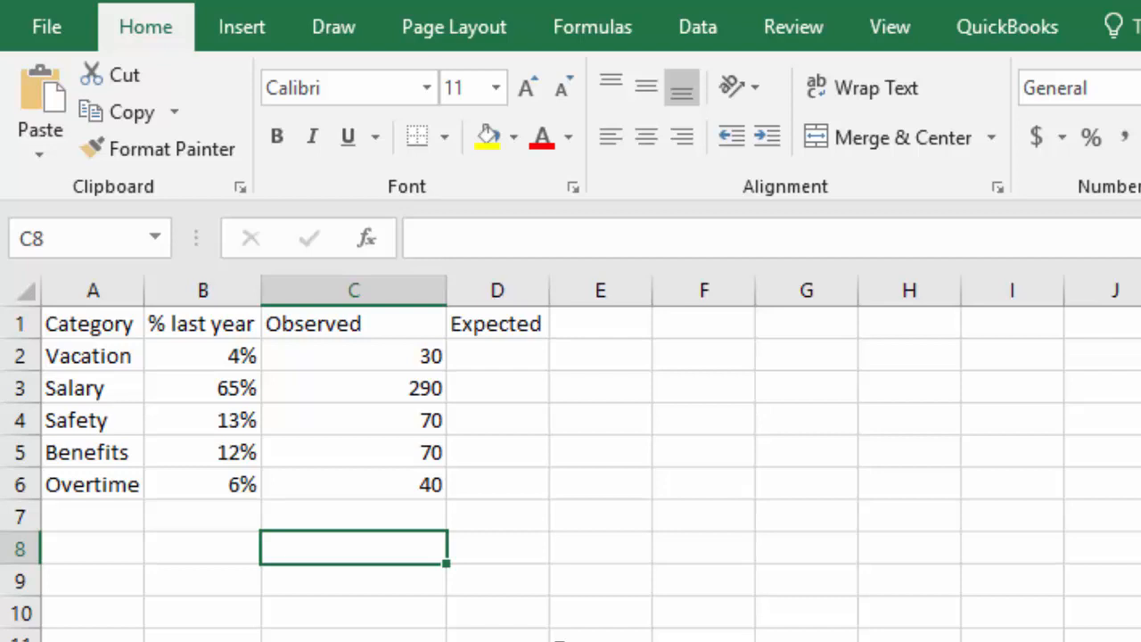
Step: Enter =SUM(C2:C6) in C8 to total the observed counts as 500
text(=)
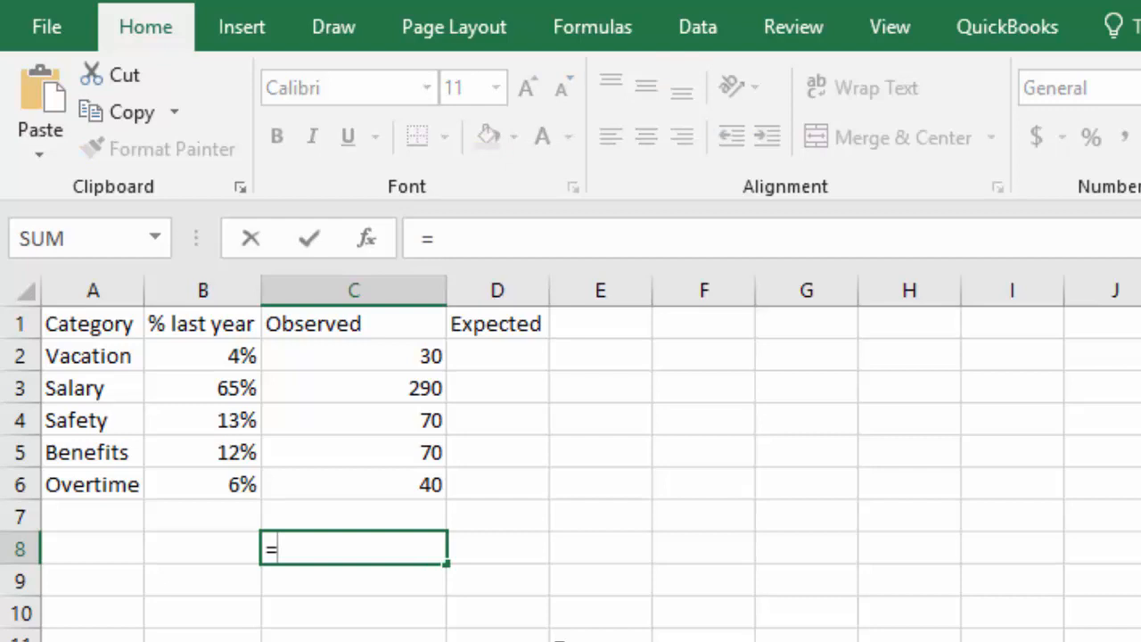
text(sum()
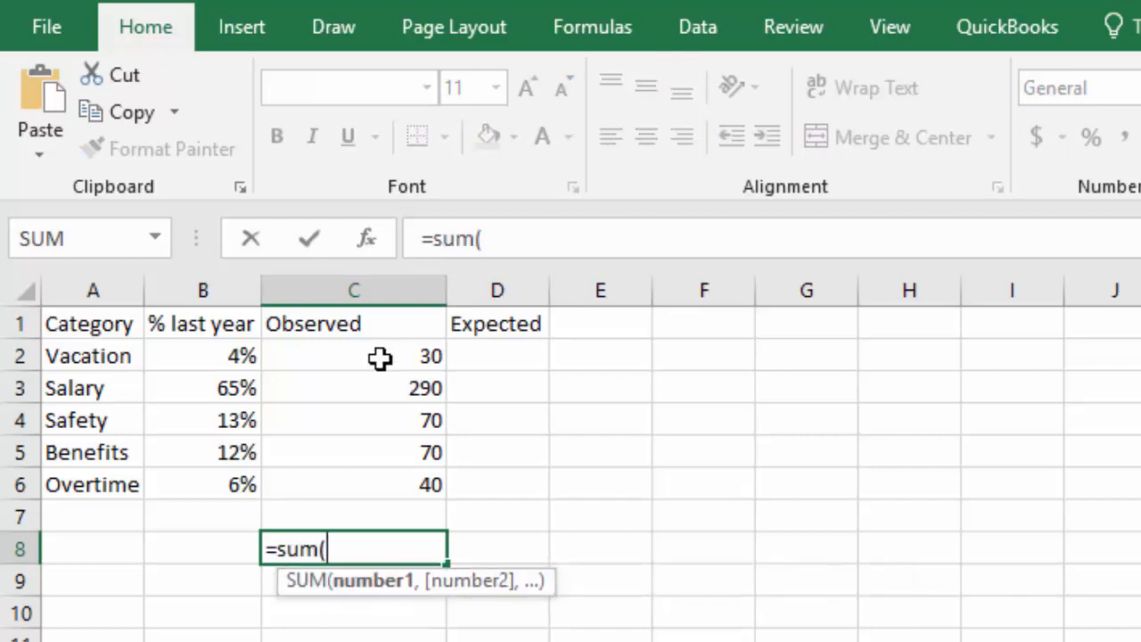
drag(353, 356, 353, 484)
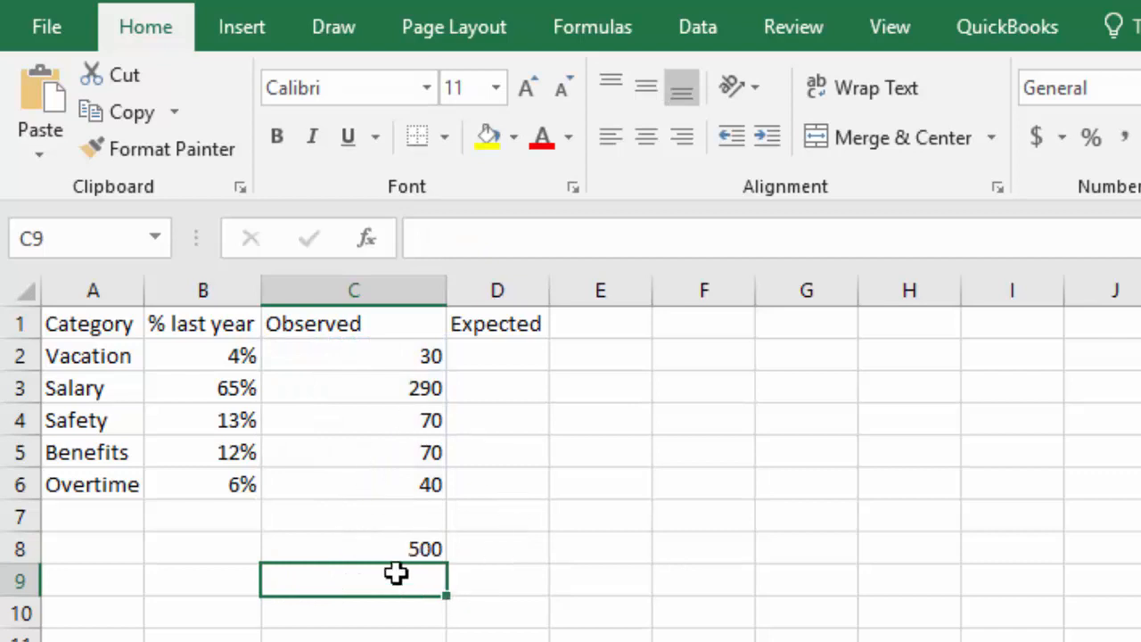
click(495, 355)
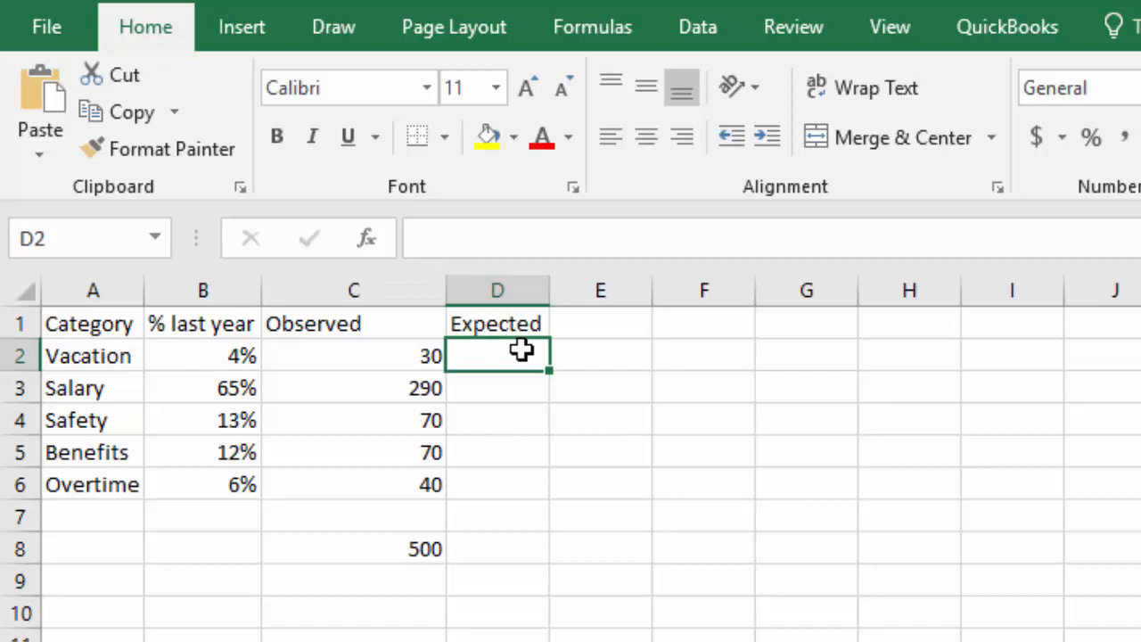
Step: Enter =B2*500 in D2 and fill it down to D6, giving 20, 325, 65, 60 and 30
text(=)
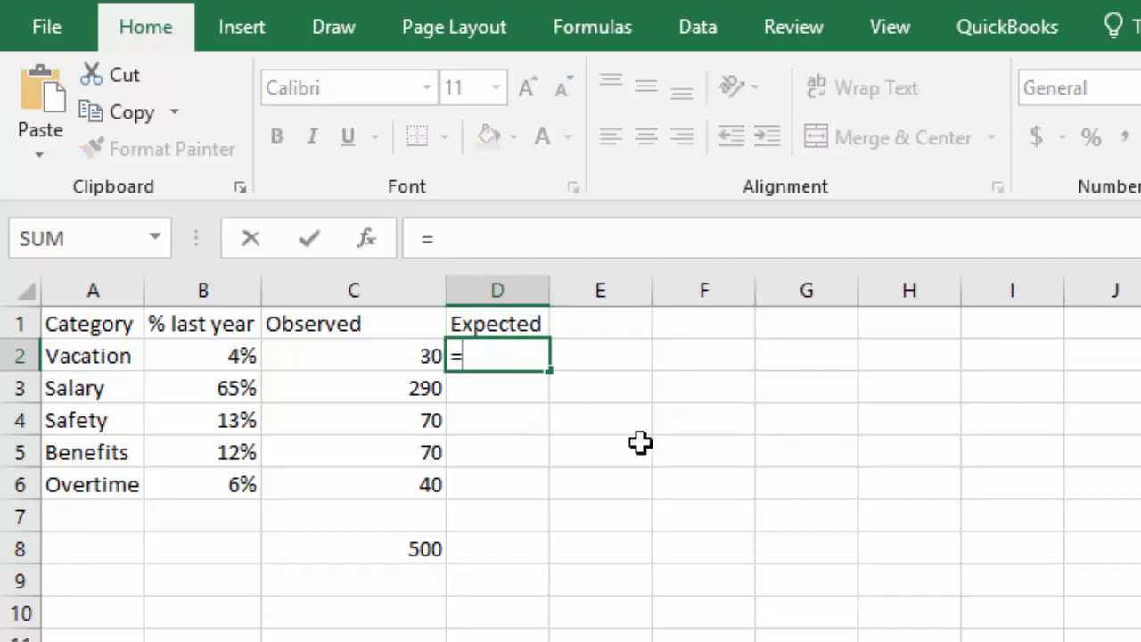
click(203, 356)
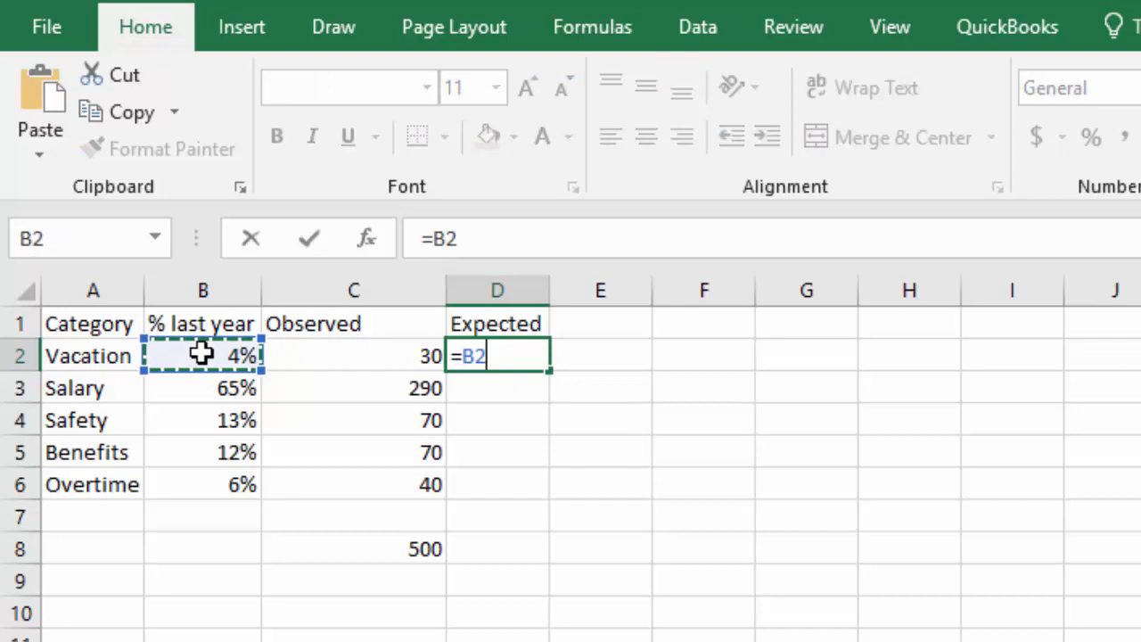
text(*)
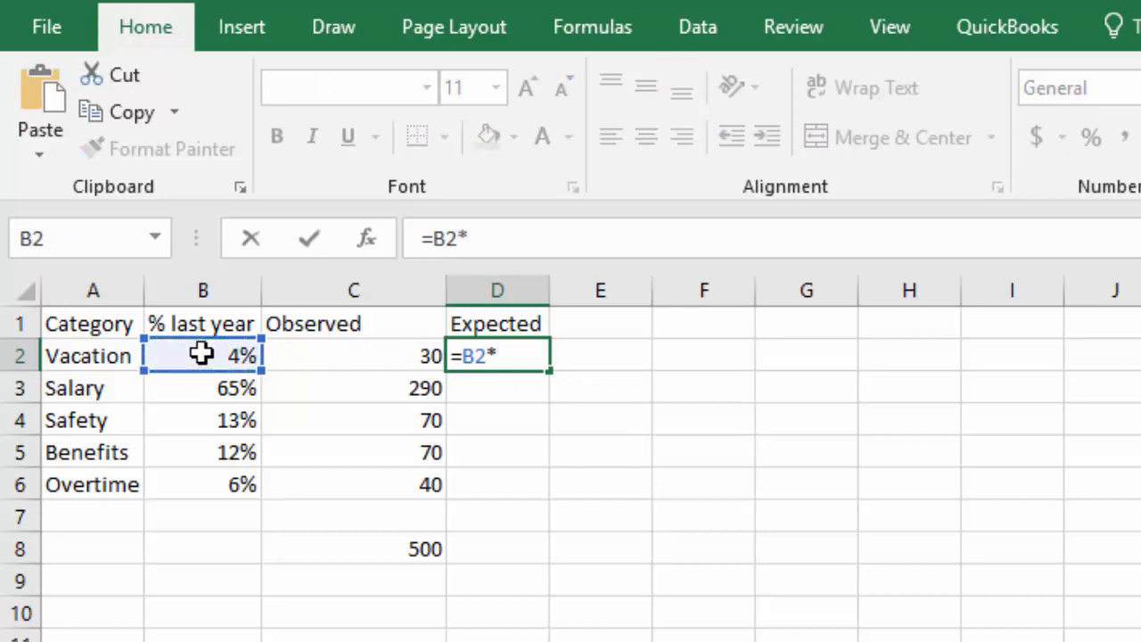
mouse_move(392, 549)
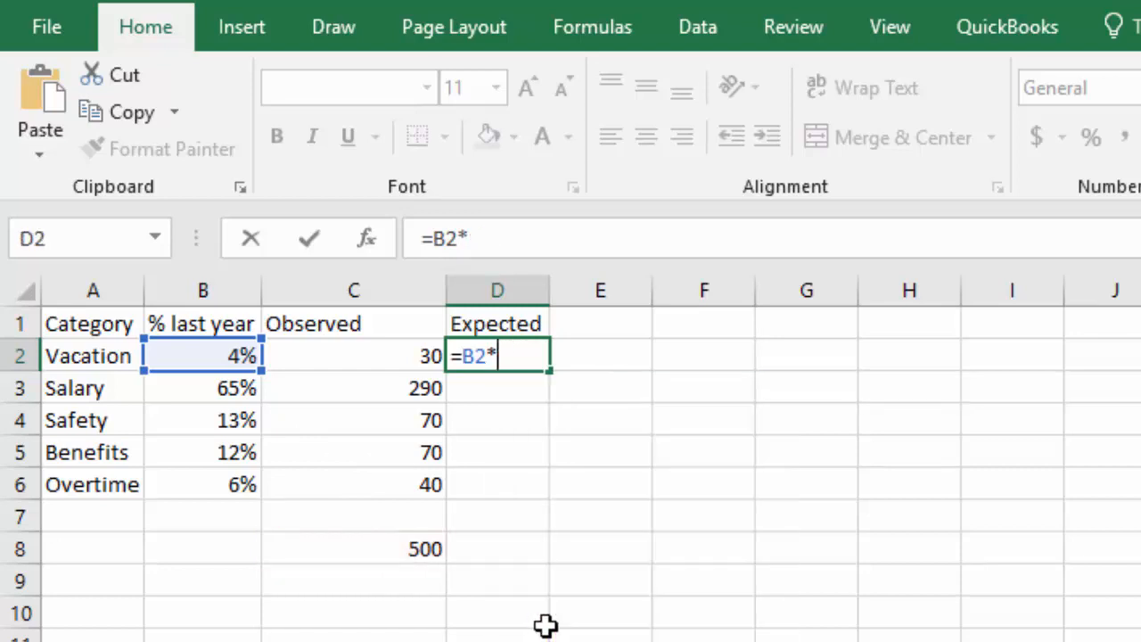
text(500)
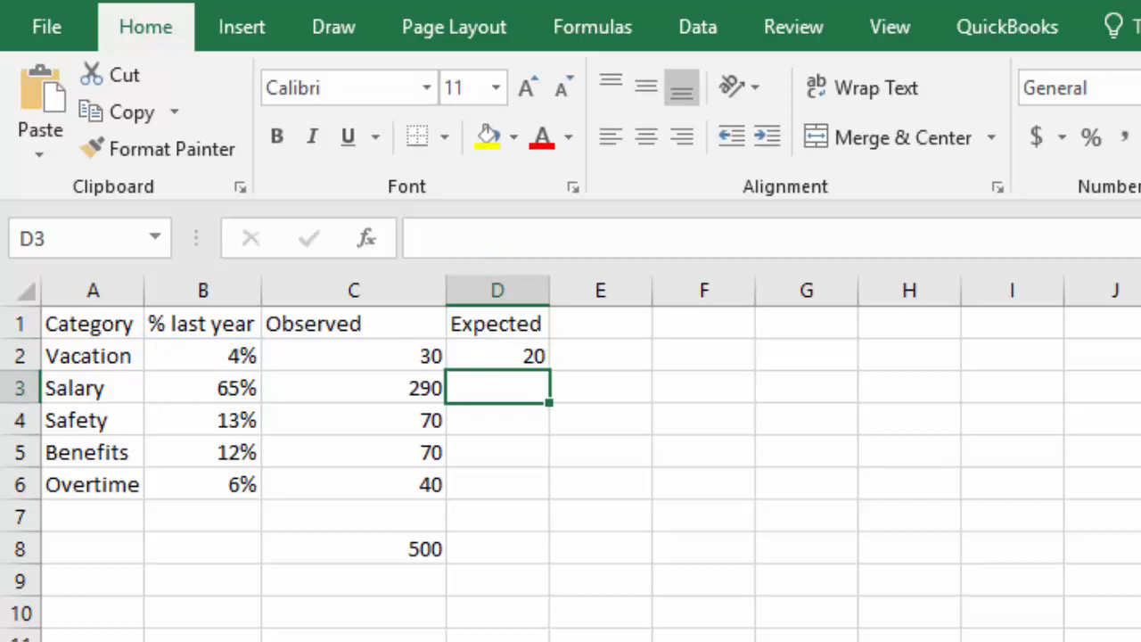
click(495, 356)
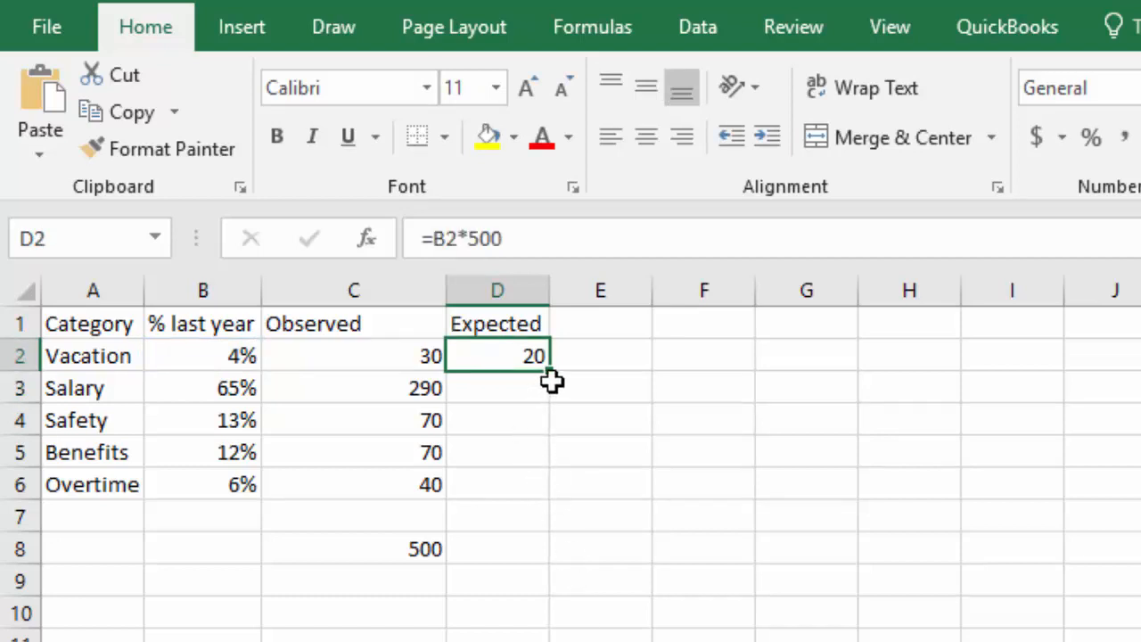
mouse_move(554, 369)
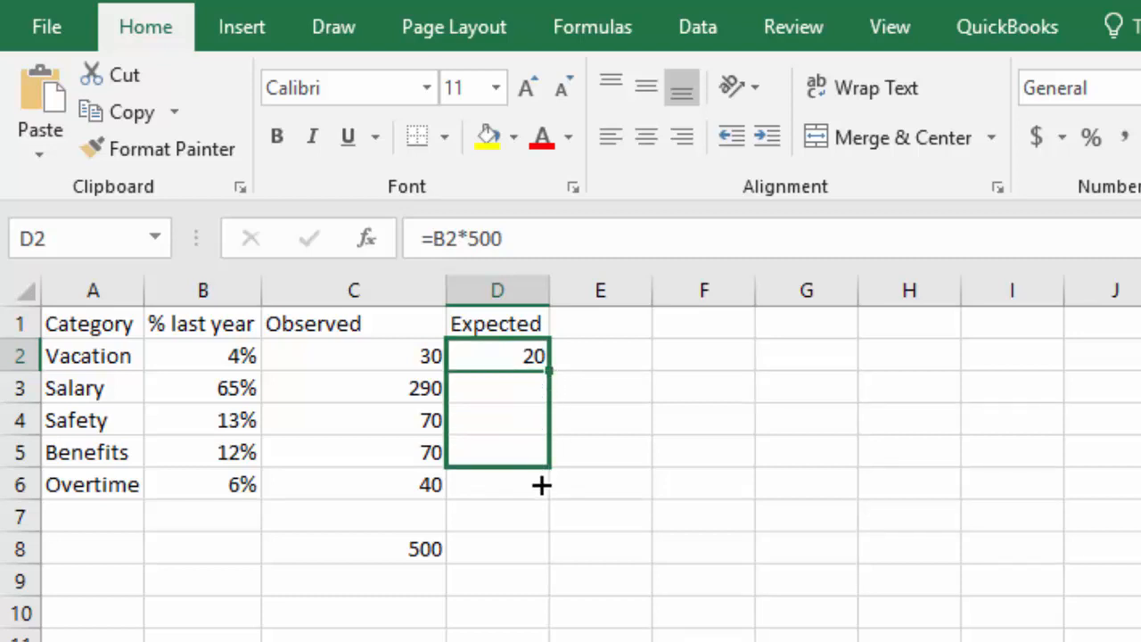
drag(542, 356, 542, 485)
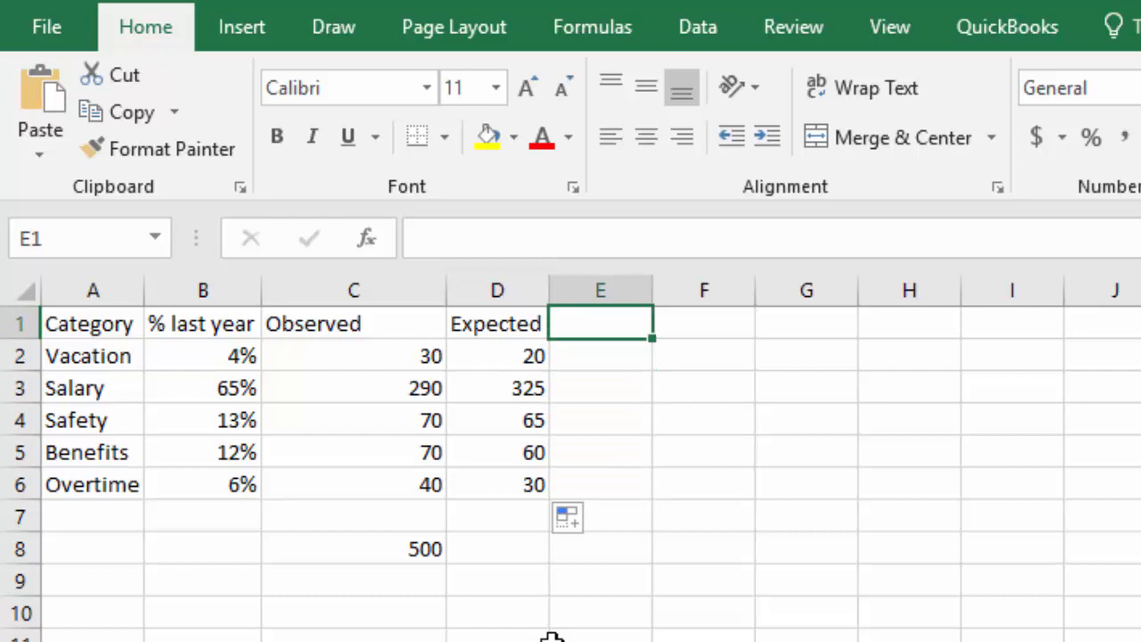
Step: Add the column heading (O-E)^2/E in E1
text(()
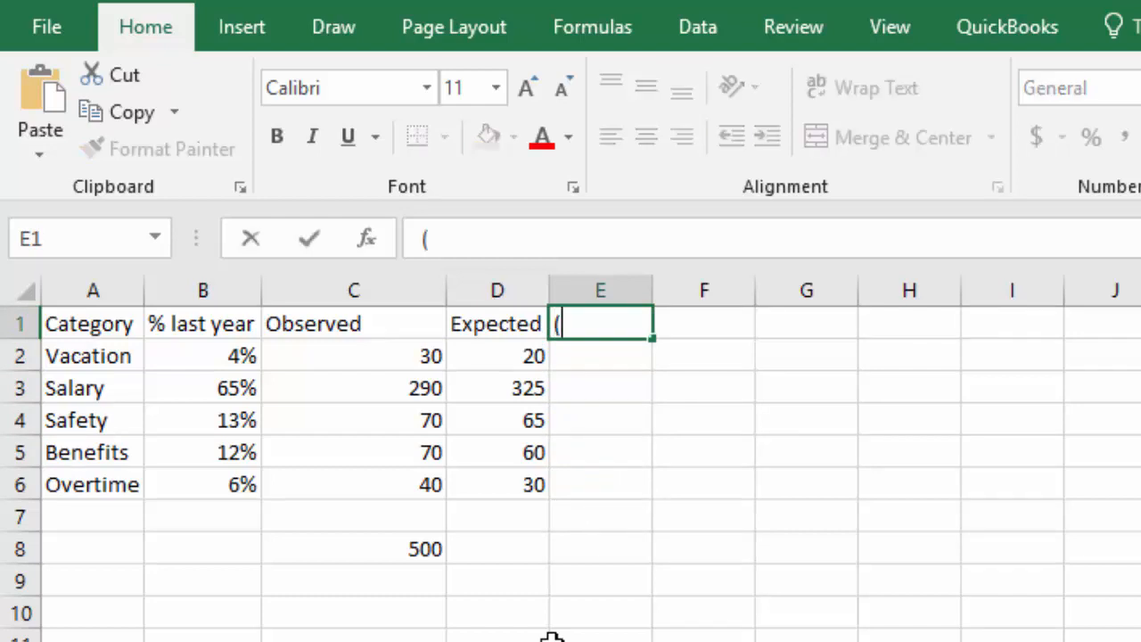
text(O)
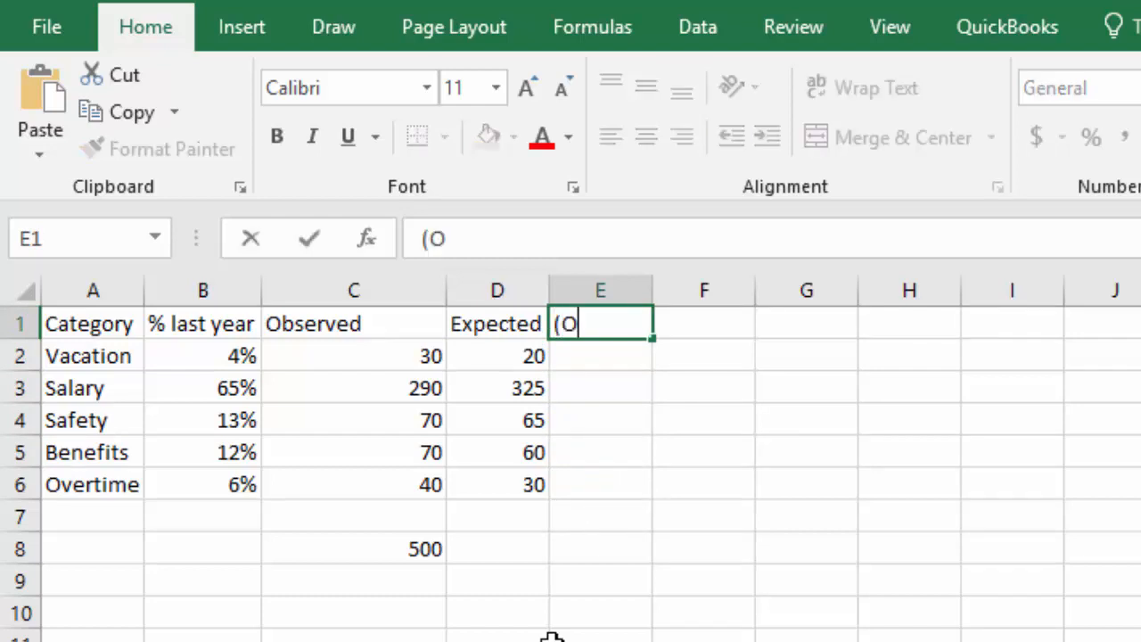
text(-E)^)
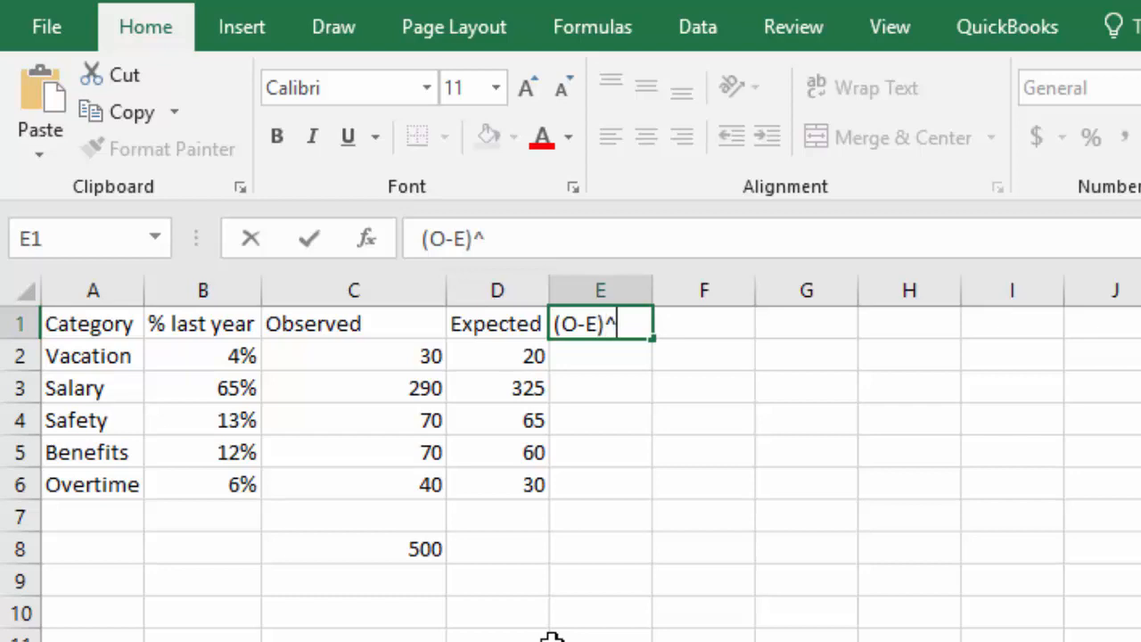
text(2/E)
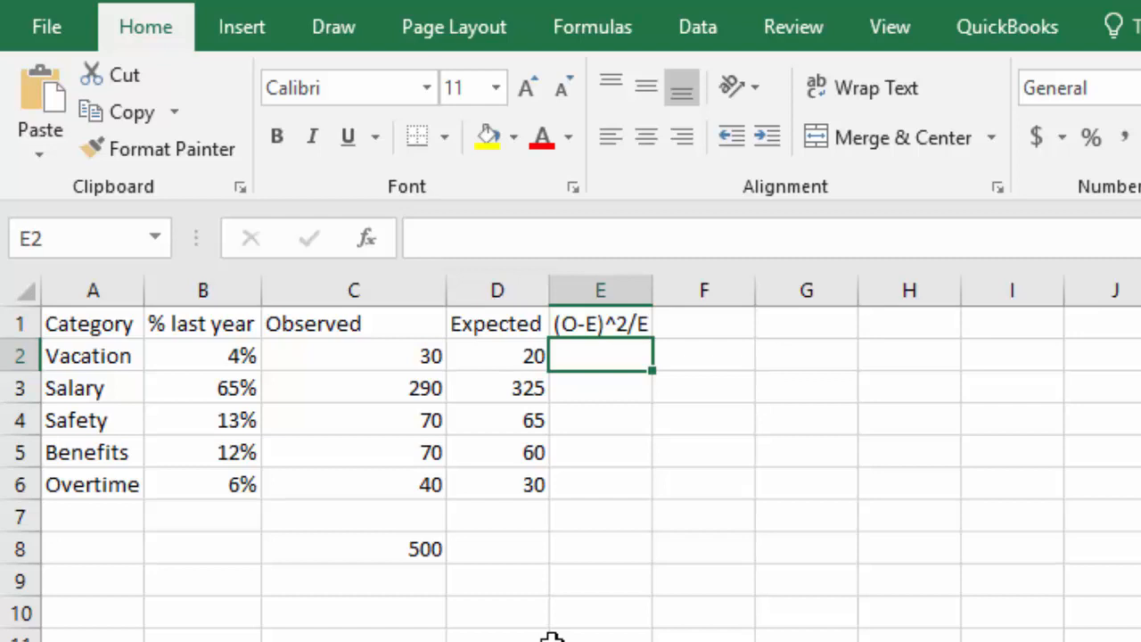
Step: Enter =(C2-D2)^2/D2 in E2, giving 5 for the Vacation row
text(=()
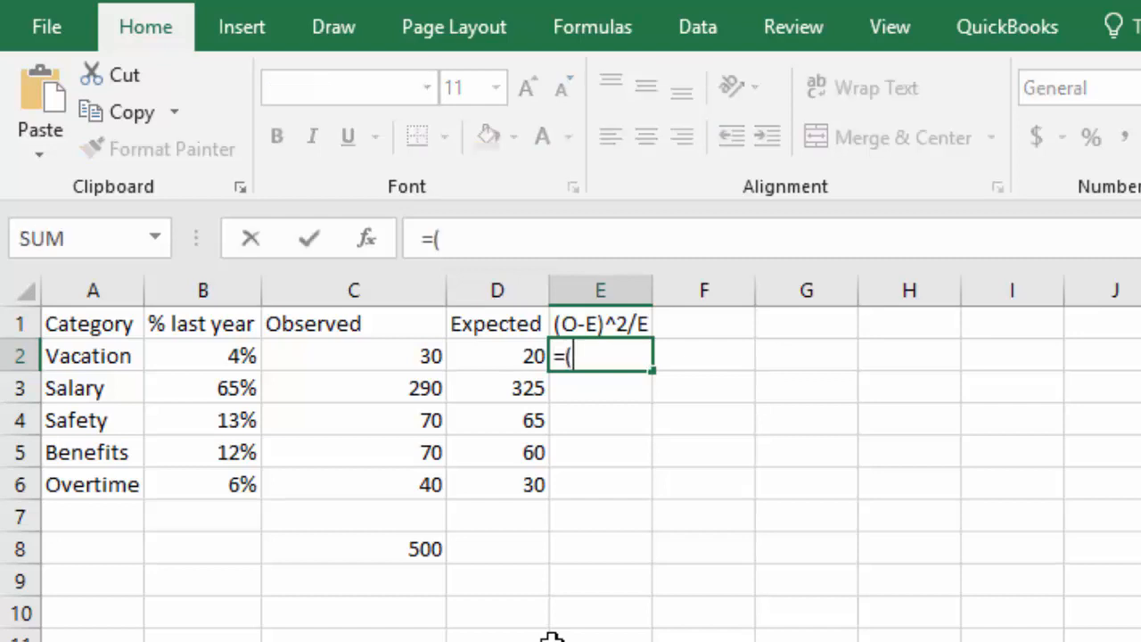
mouse_move(367, 360)
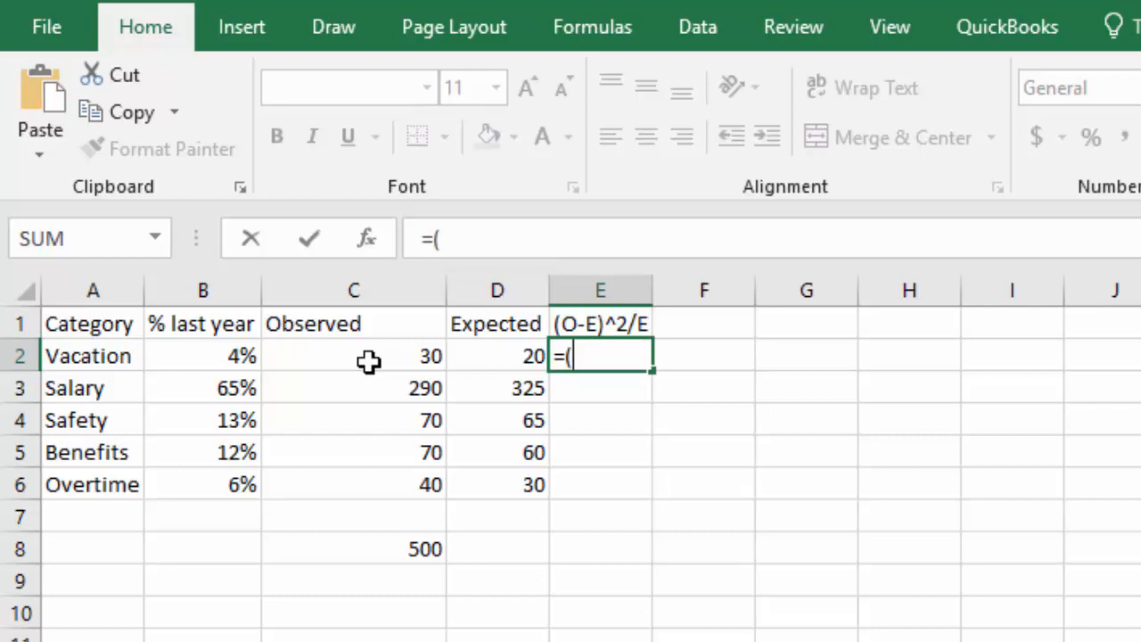
click(353, 357)
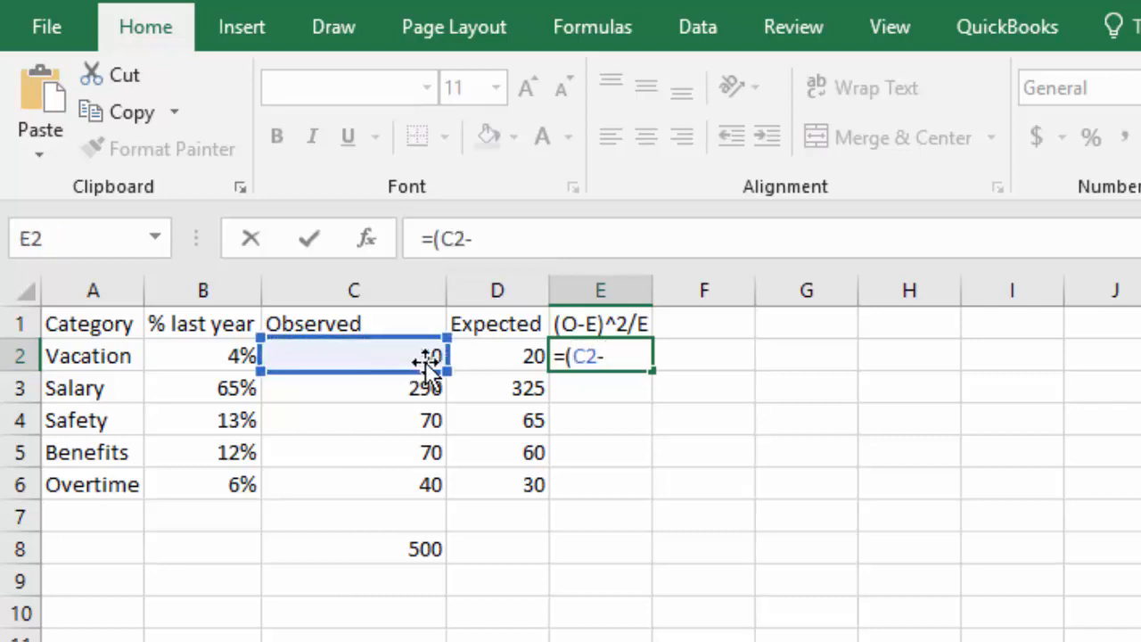
click(495, 357)
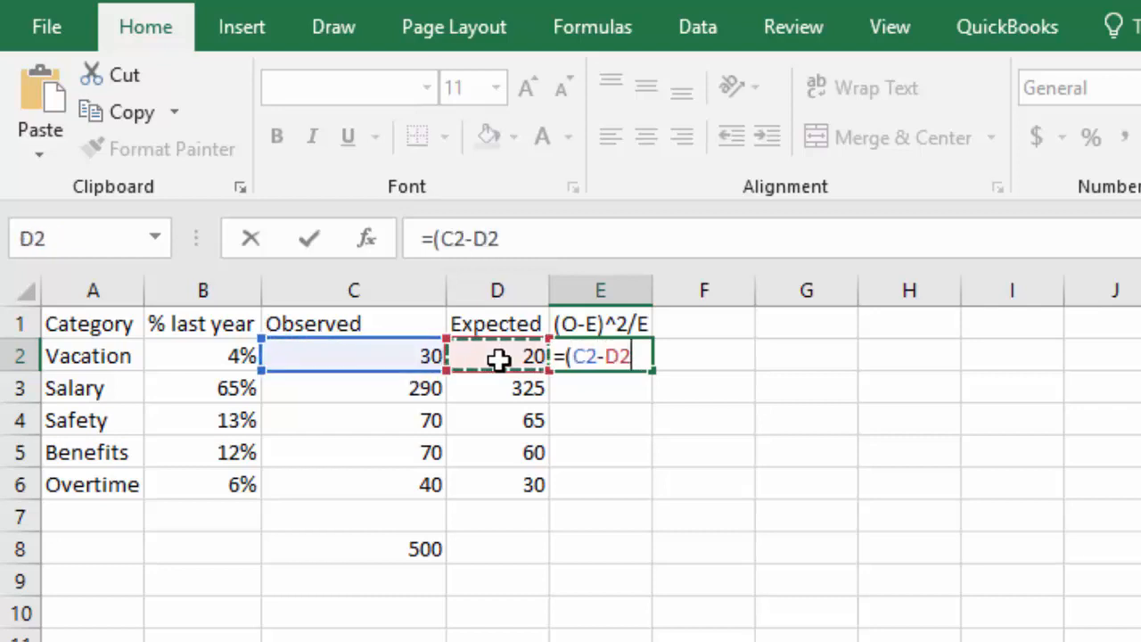
text())
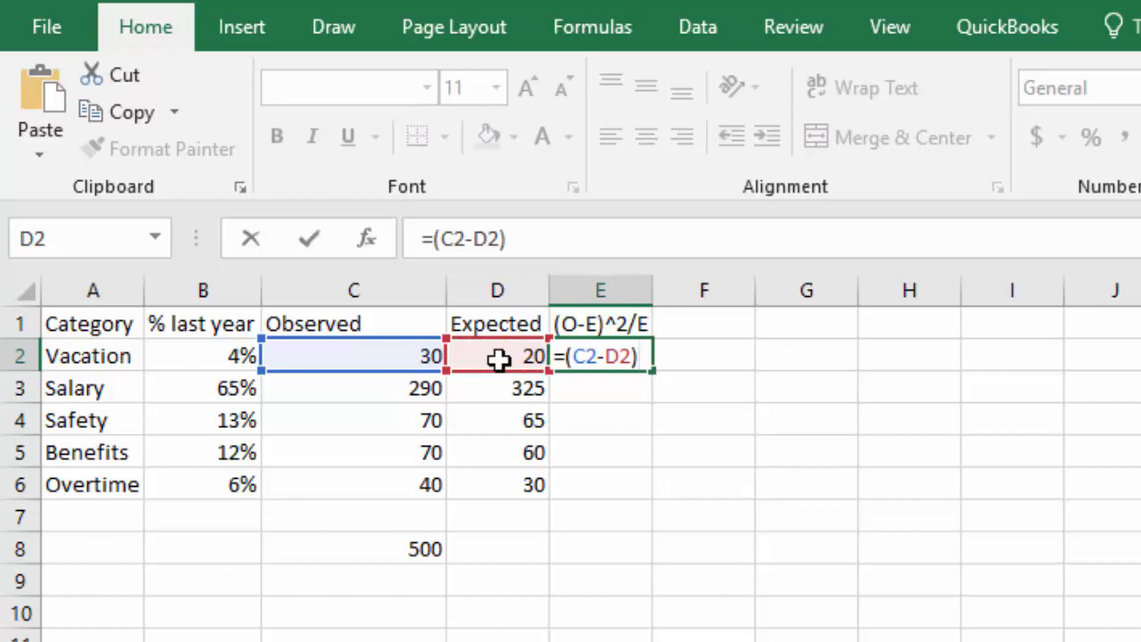
text(^2)
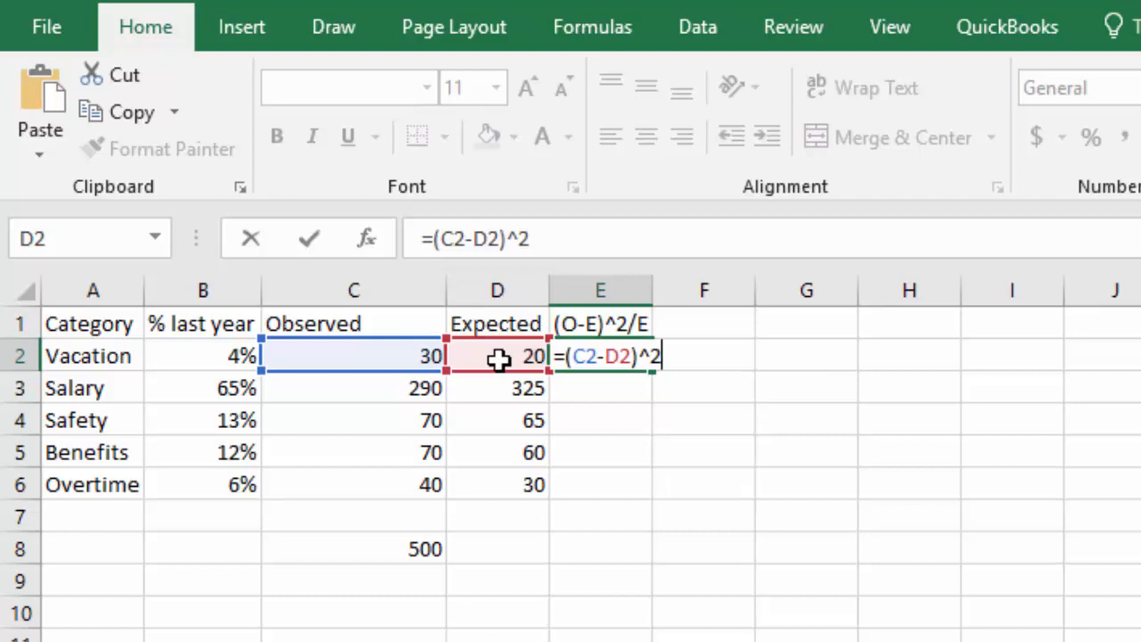
text(/)
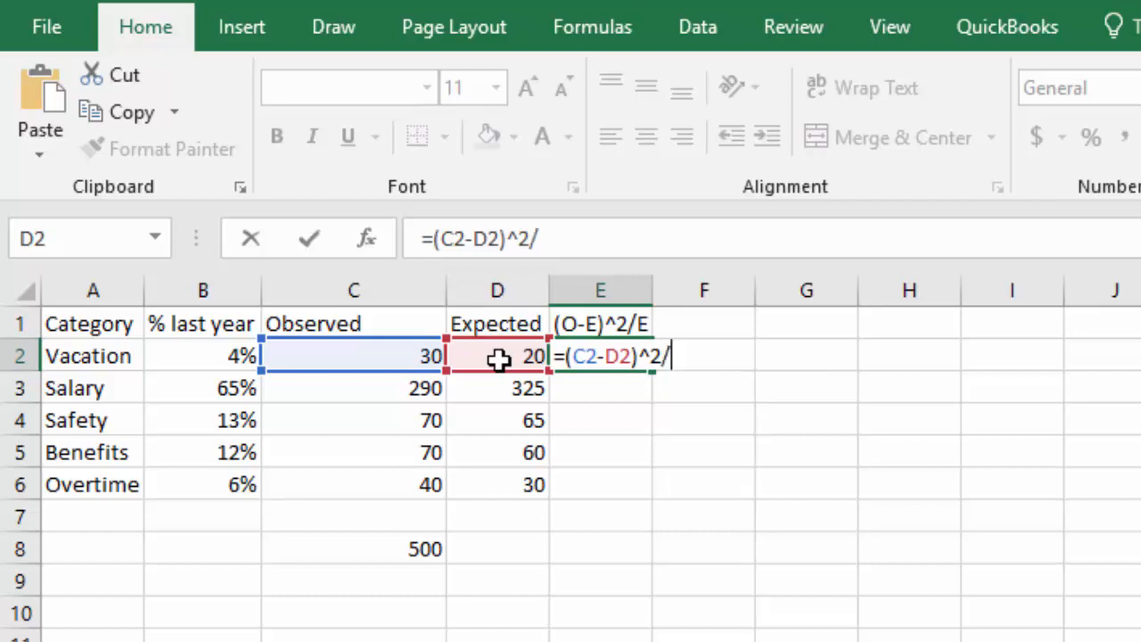
click(496, 357)
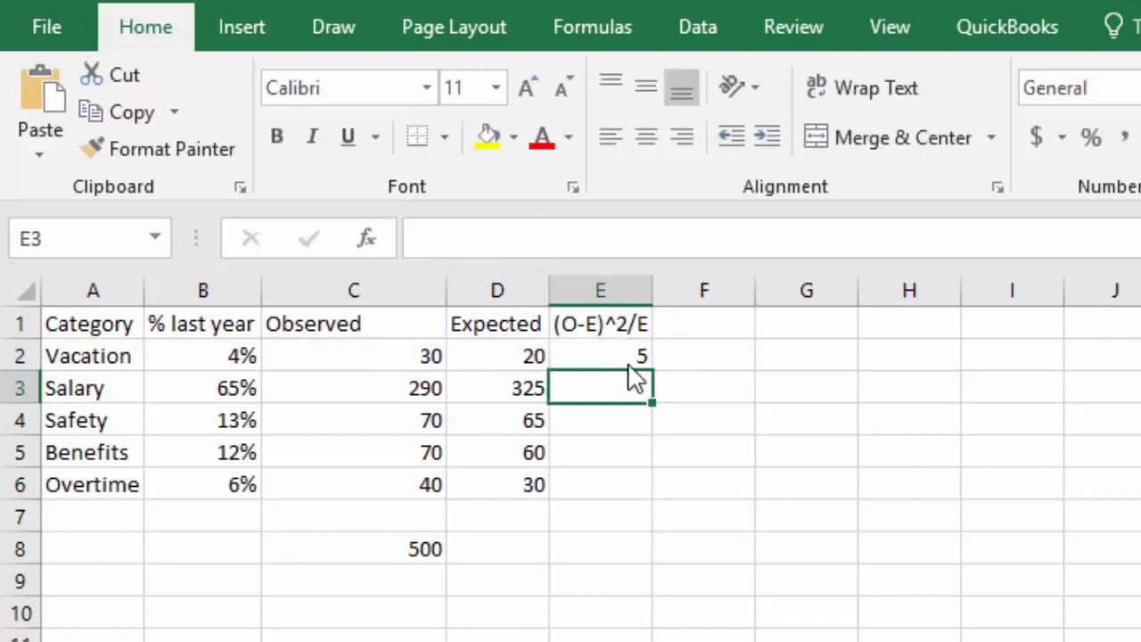
click(599, 357)
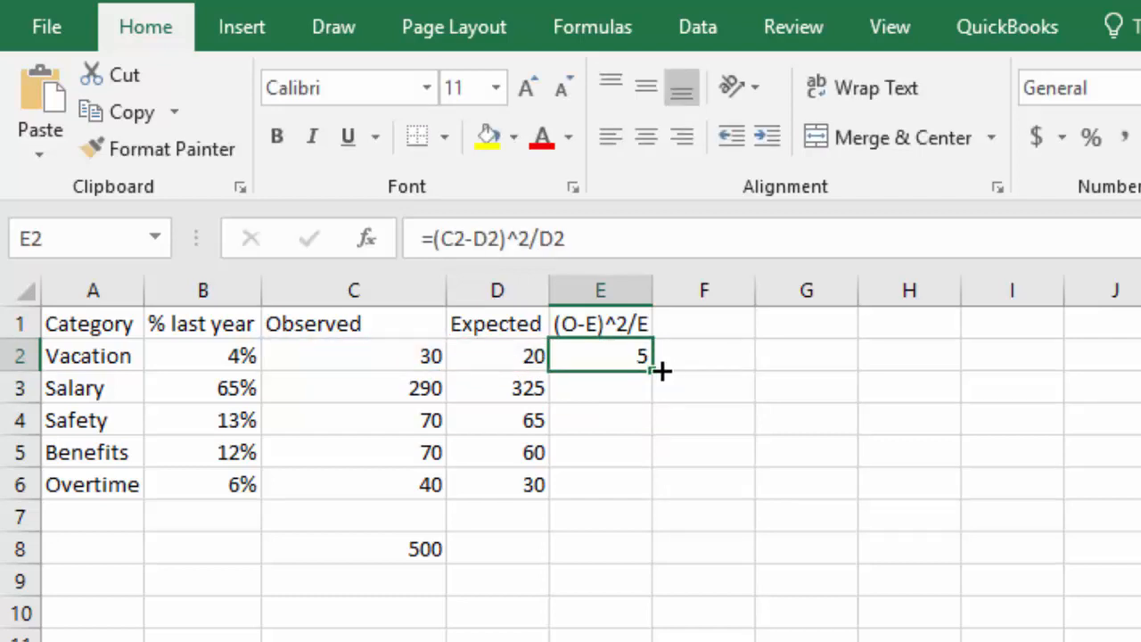
Step: Fill E2 down to E6 and sum them in E8 beside a 'chi sq =' label, giving 14.15385
drag(651, 369, 651, 496)
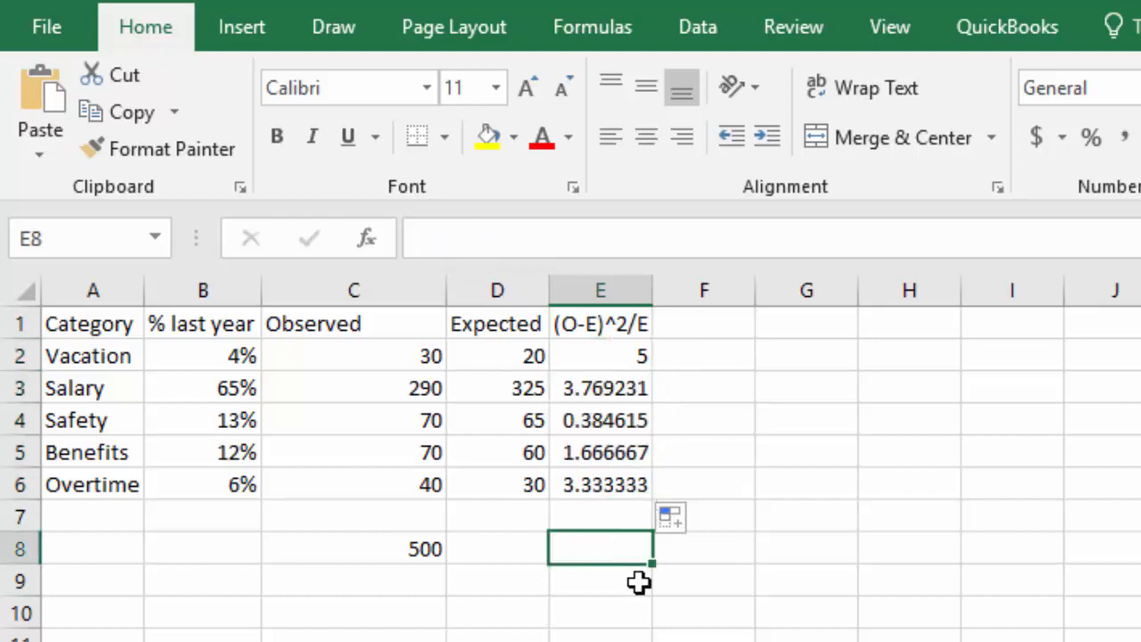
click(495, 549)
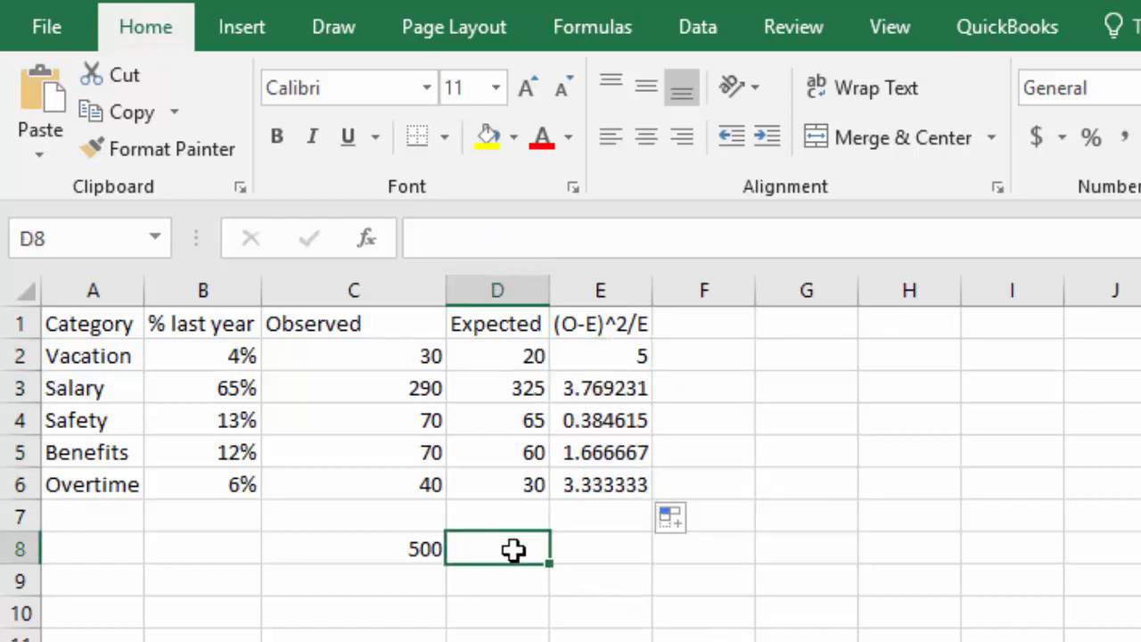
text(chi sqr)
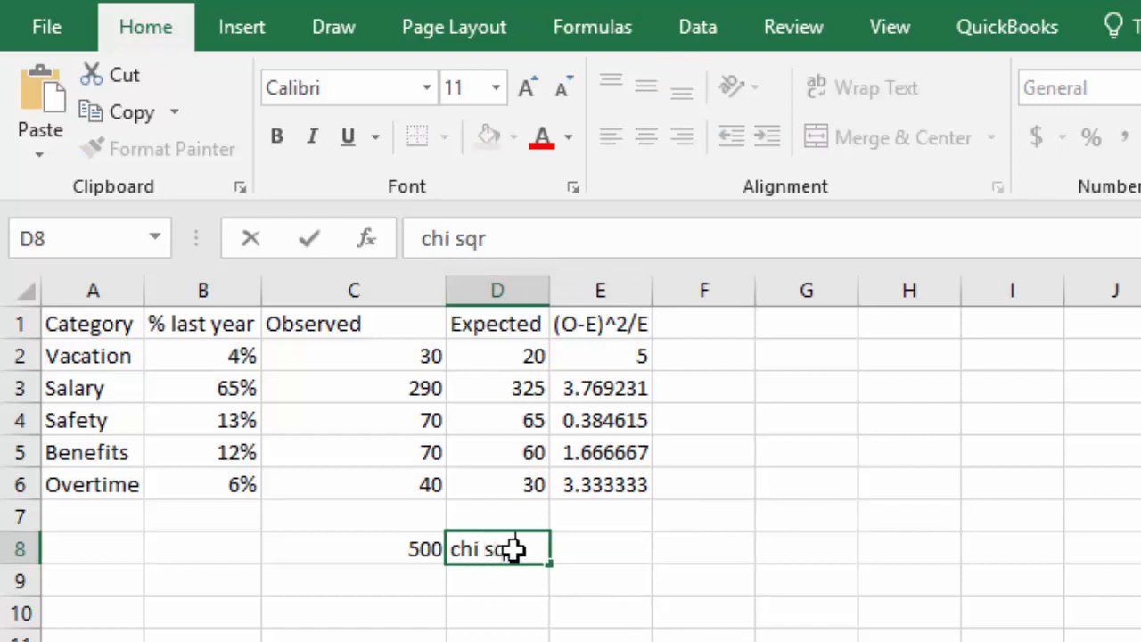
key(Tab)
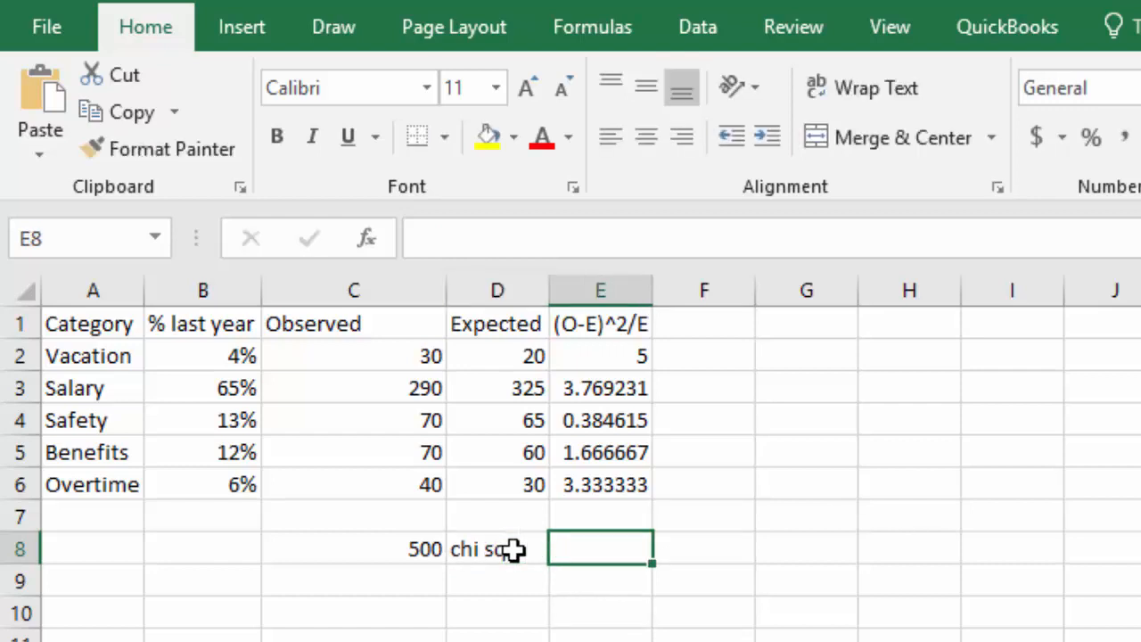
text(=)
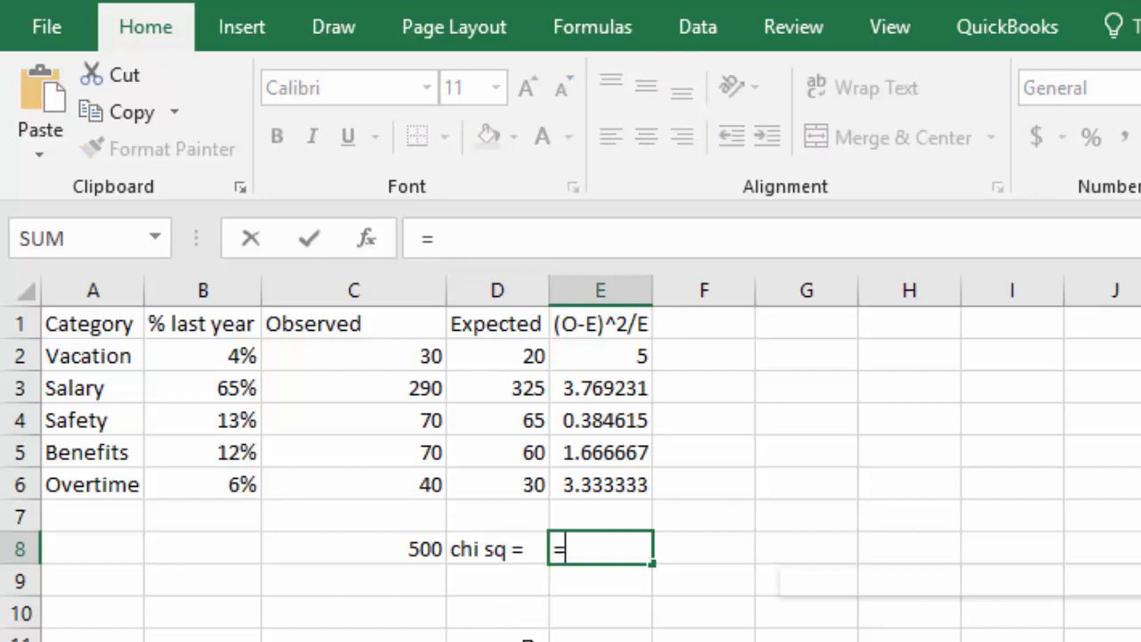
text(SUM()
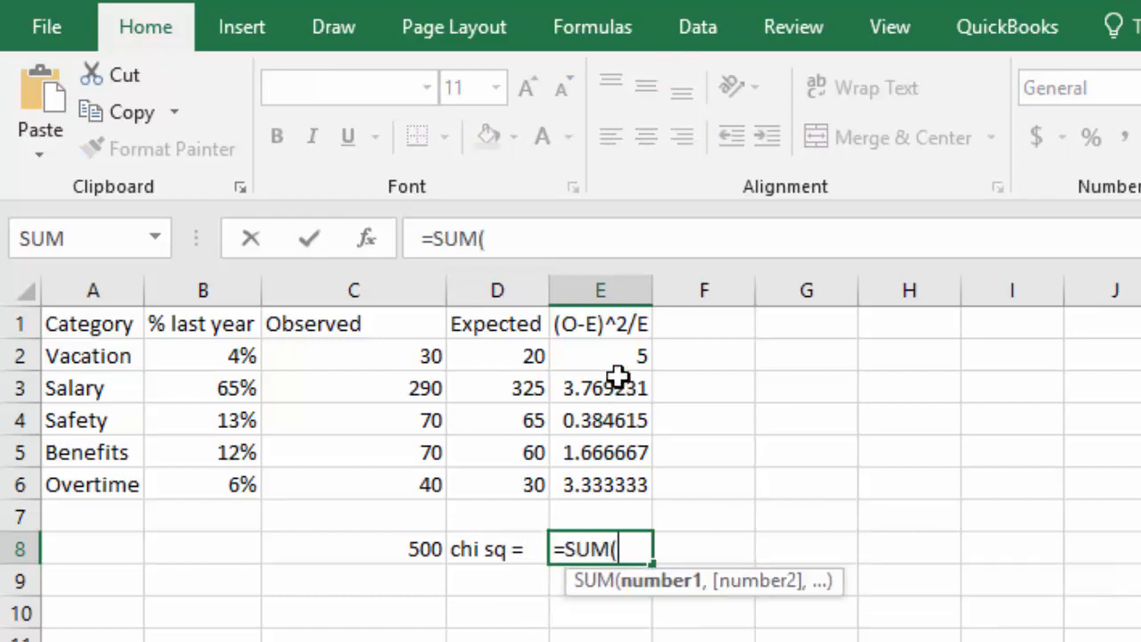
drag(599, 357, 599, 485)
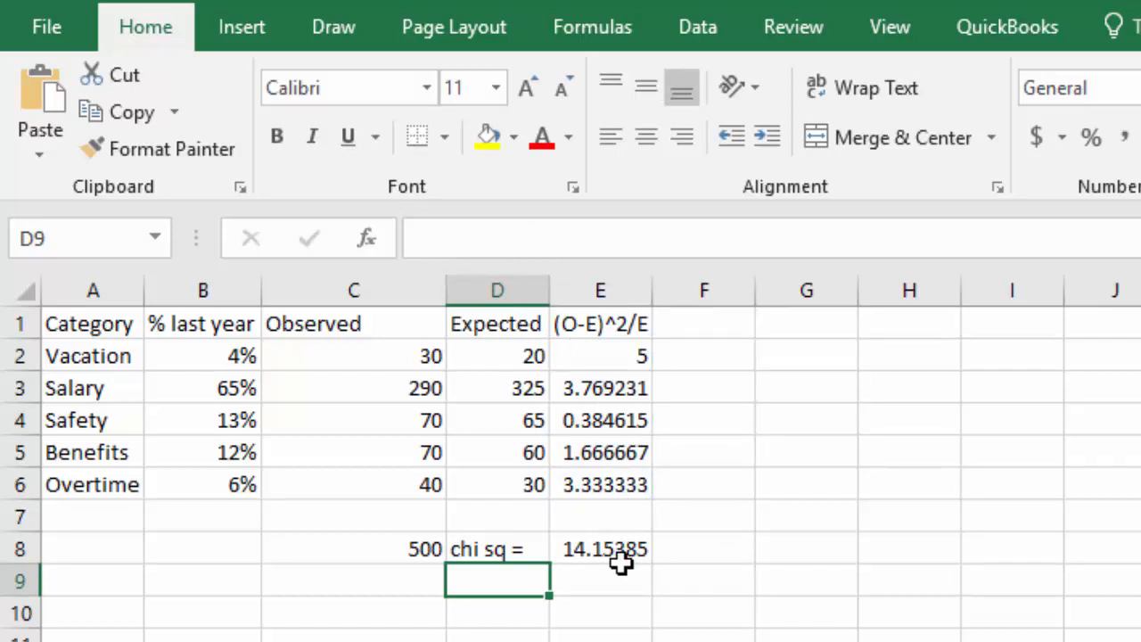
Step: Add 'df =' with value 4 in row 9 and a 'p-value' label in D10
text(df =)
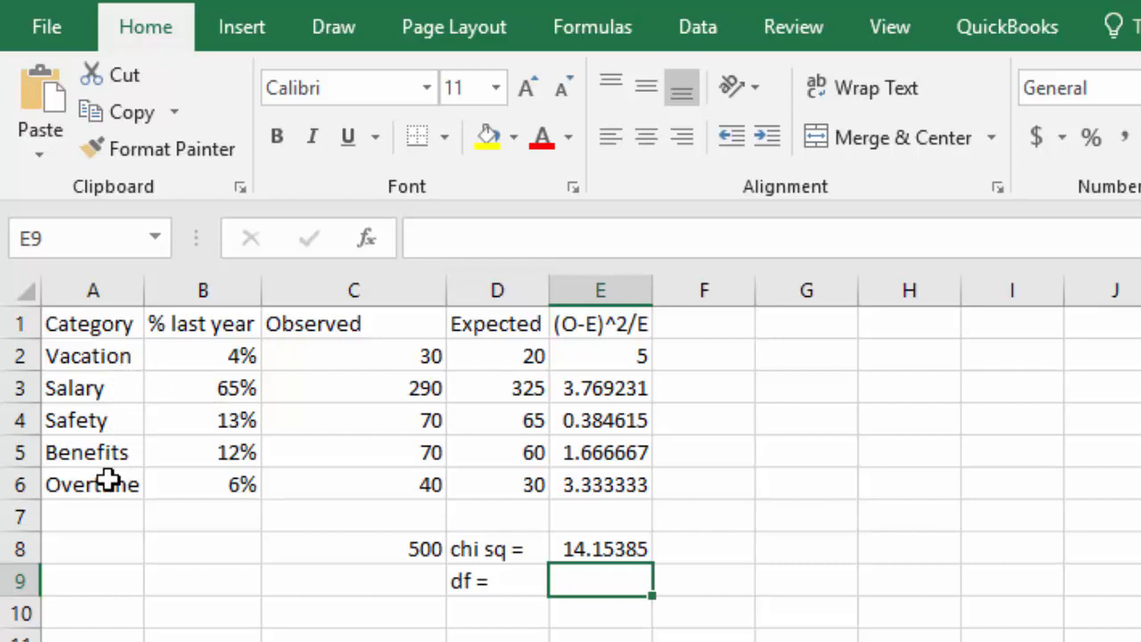
text(4)
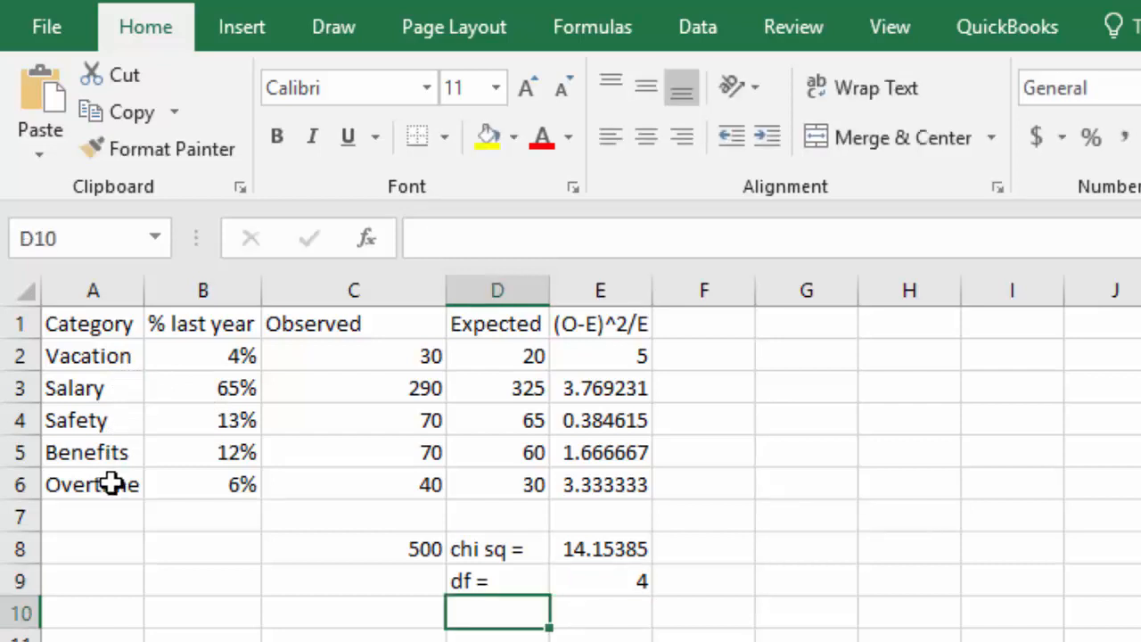
text(p-value)
click(601, 611)
text(=)
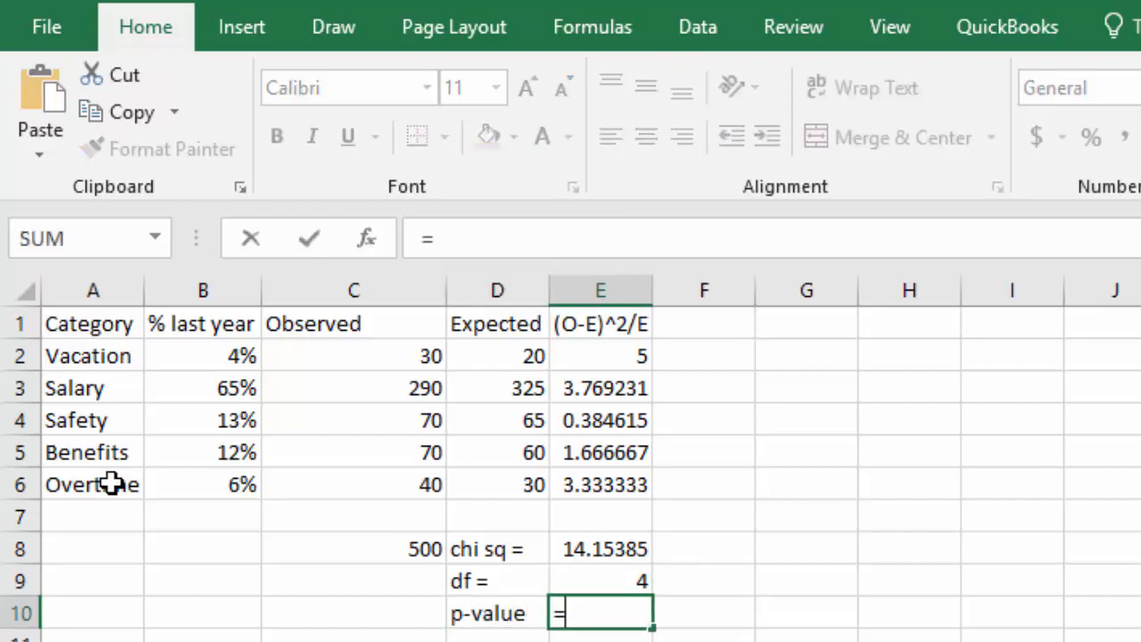
Step: Enter =CHISQ.DIST.RT(E8,E9) in E10, giving the p-value 0.00682
text(chisq)
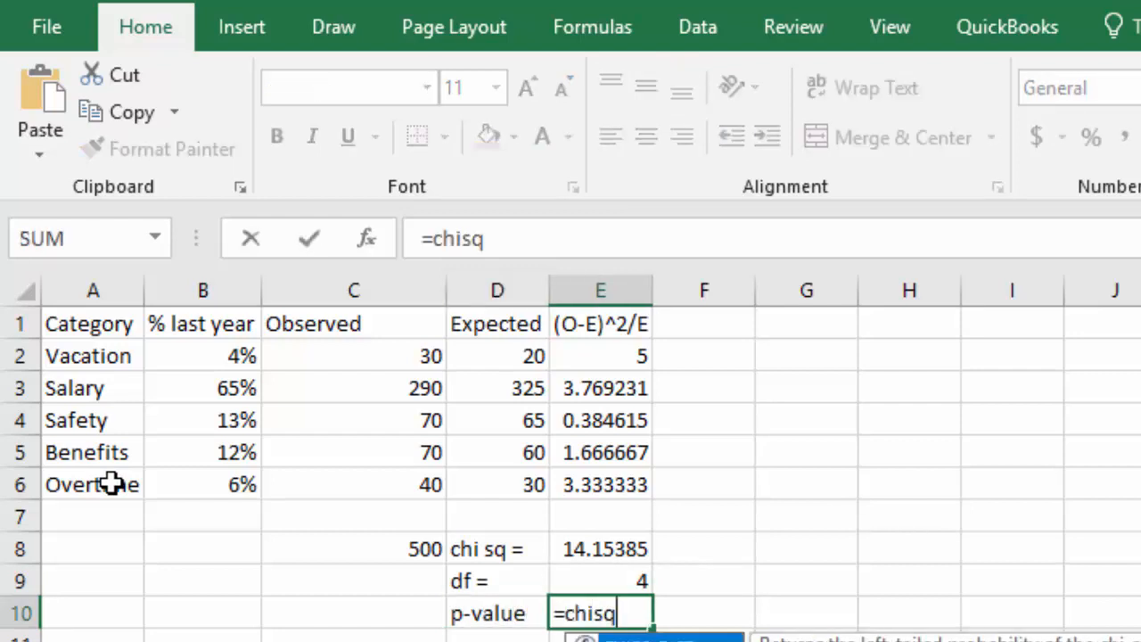
text(.dist.)
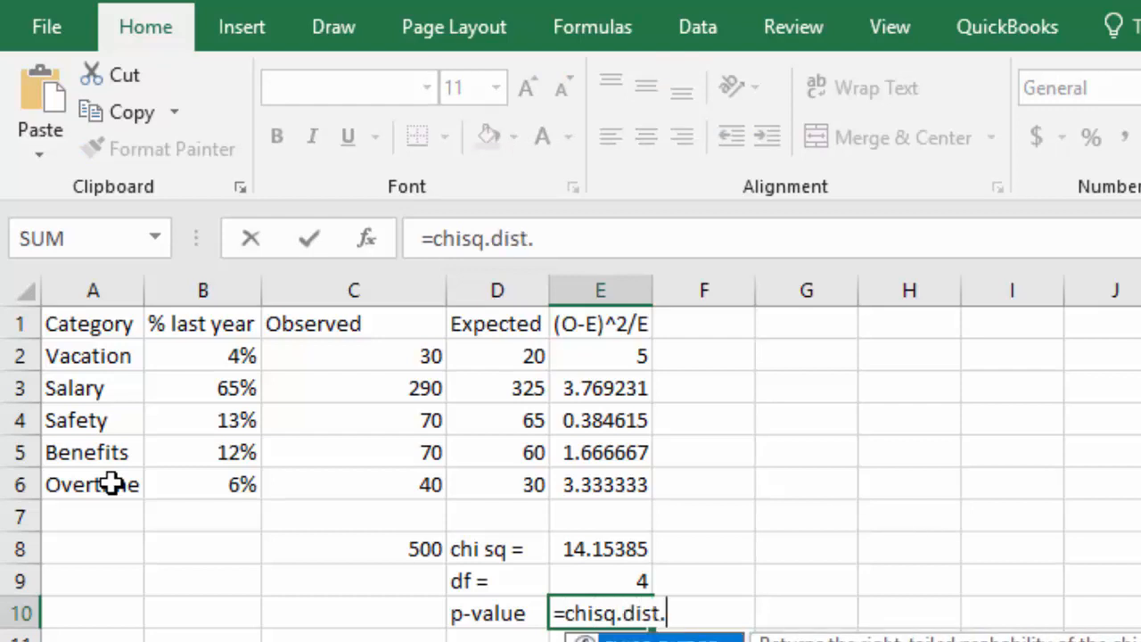
text(rt()
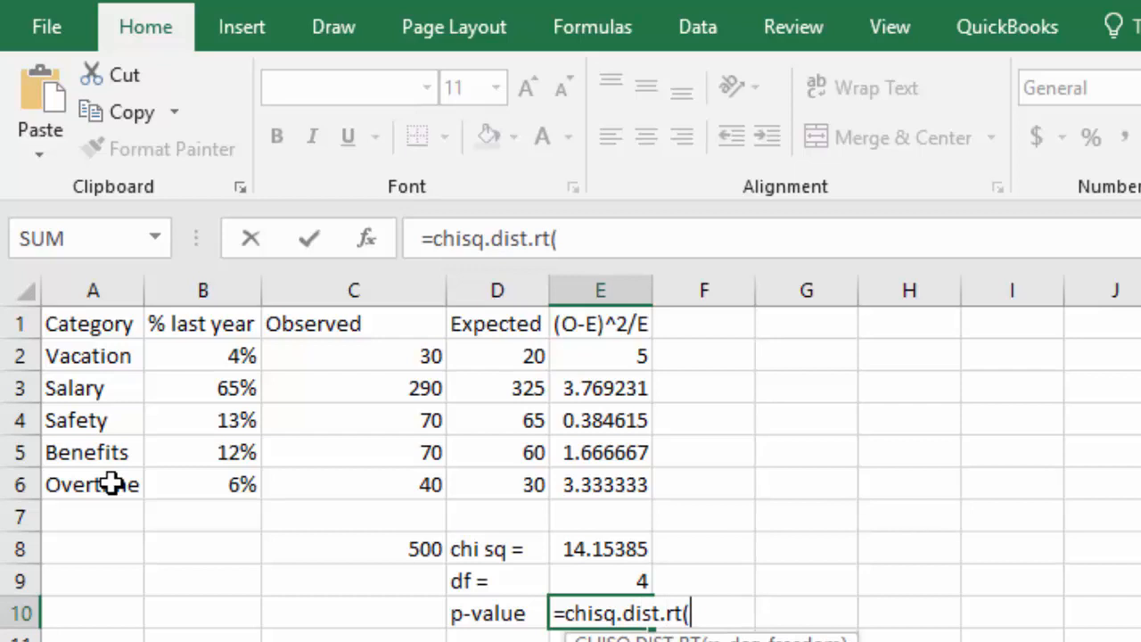
mouse_move(590, 545)
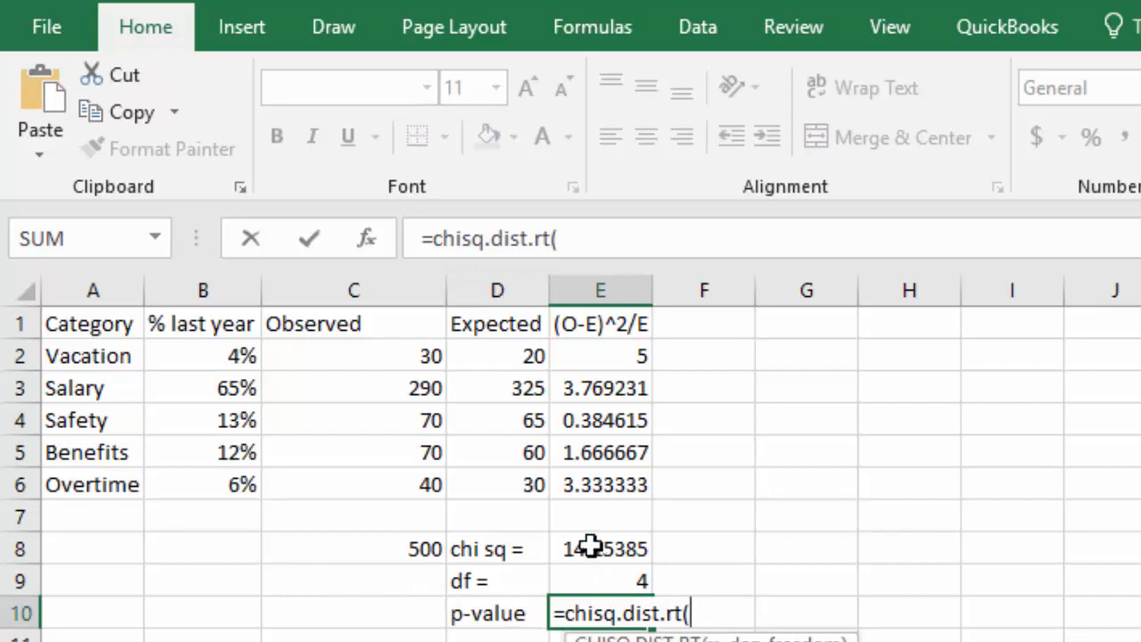
click(598, 549)
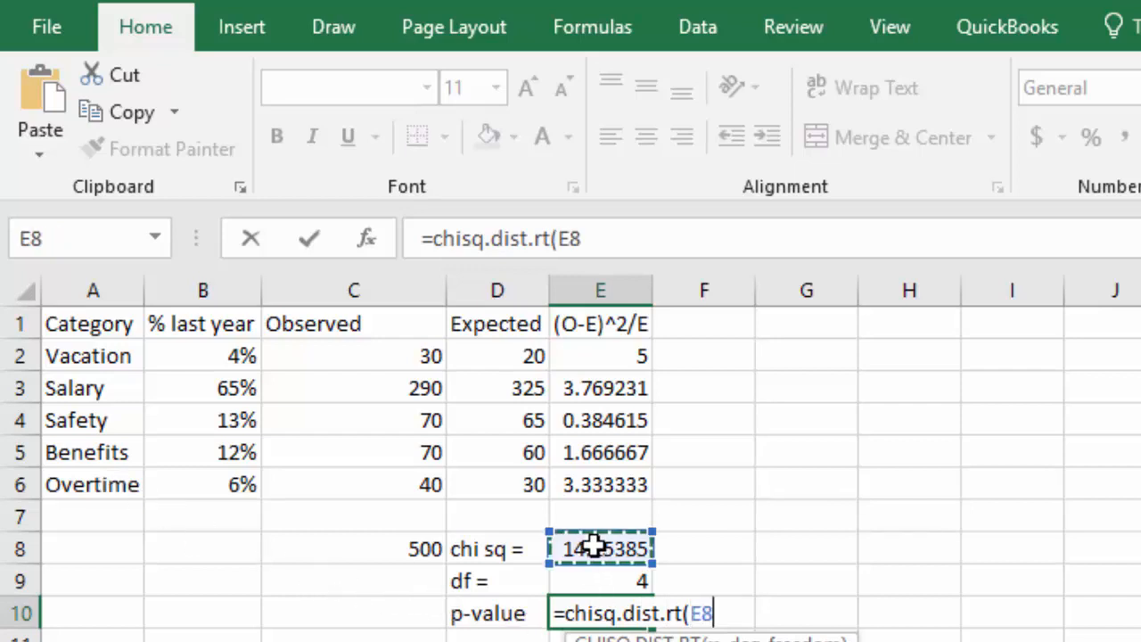
text(,)
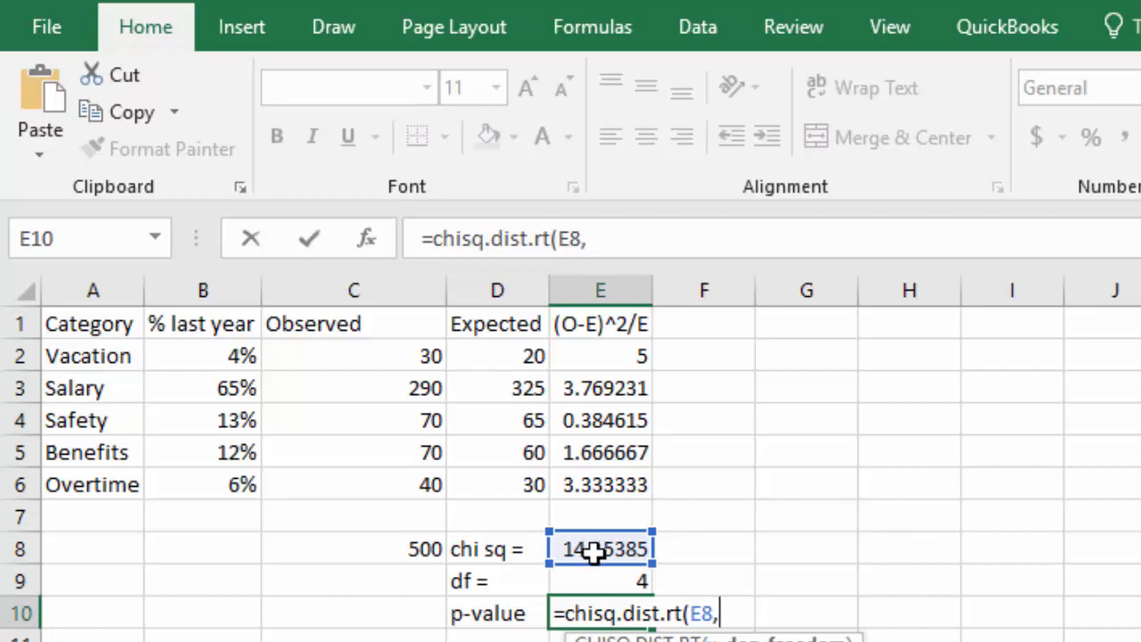
mouse_move(613, 584)
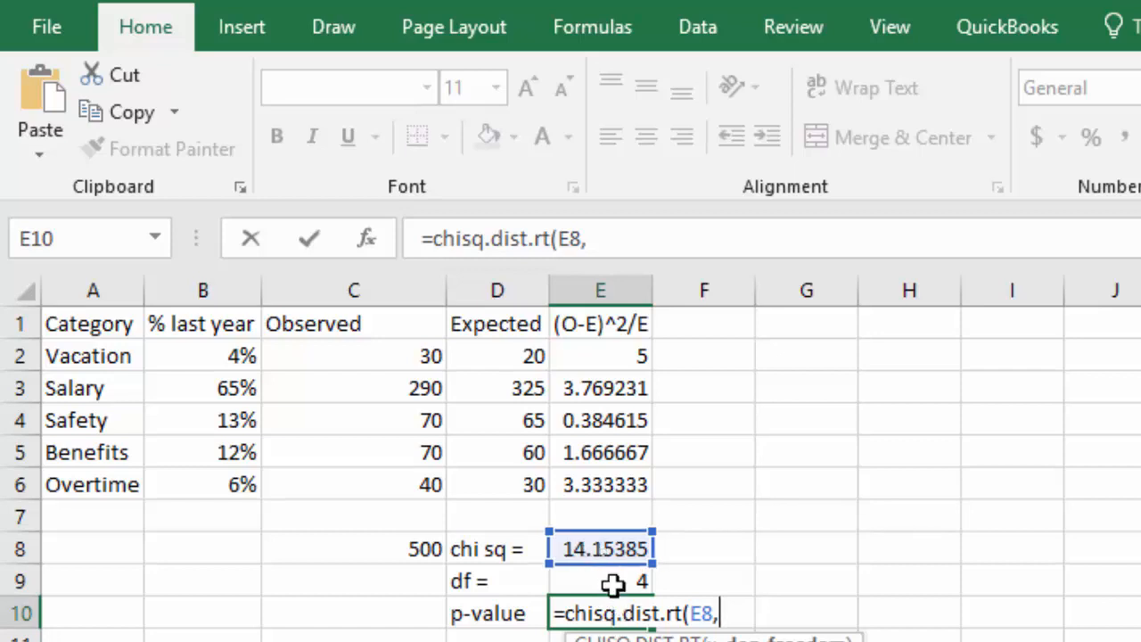
click(599, 581)
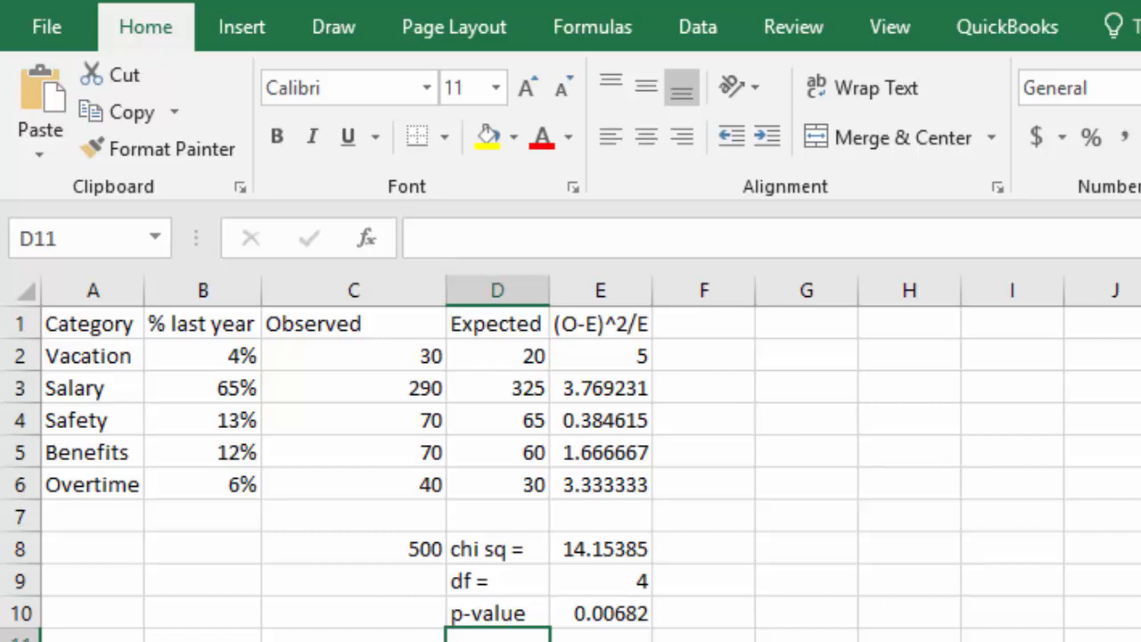
drag(203, 356, 203, 453)
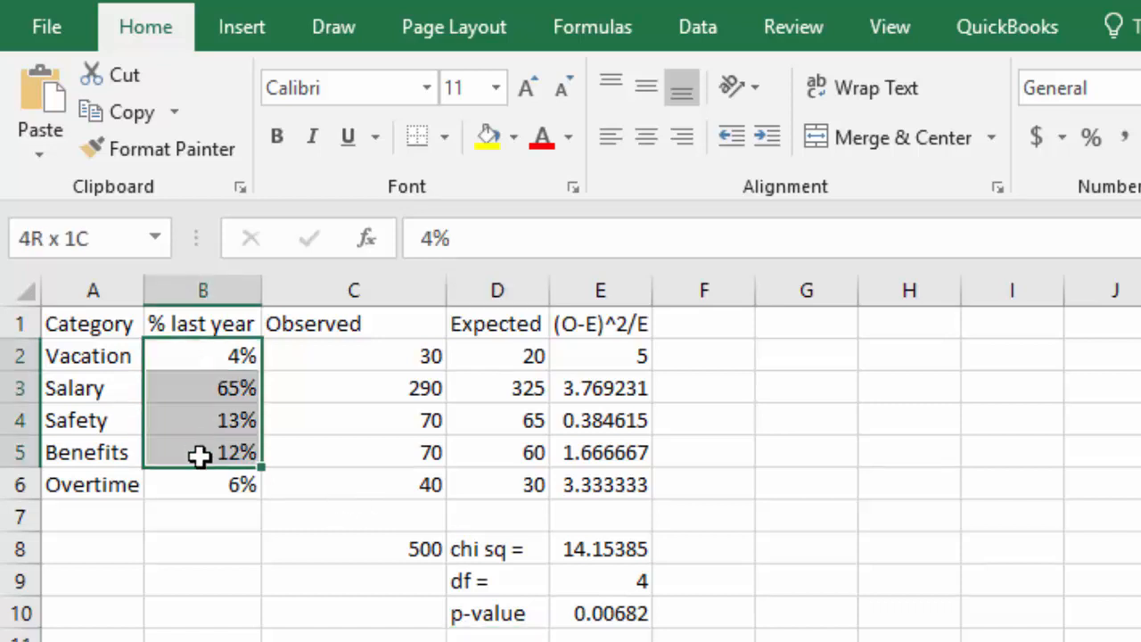